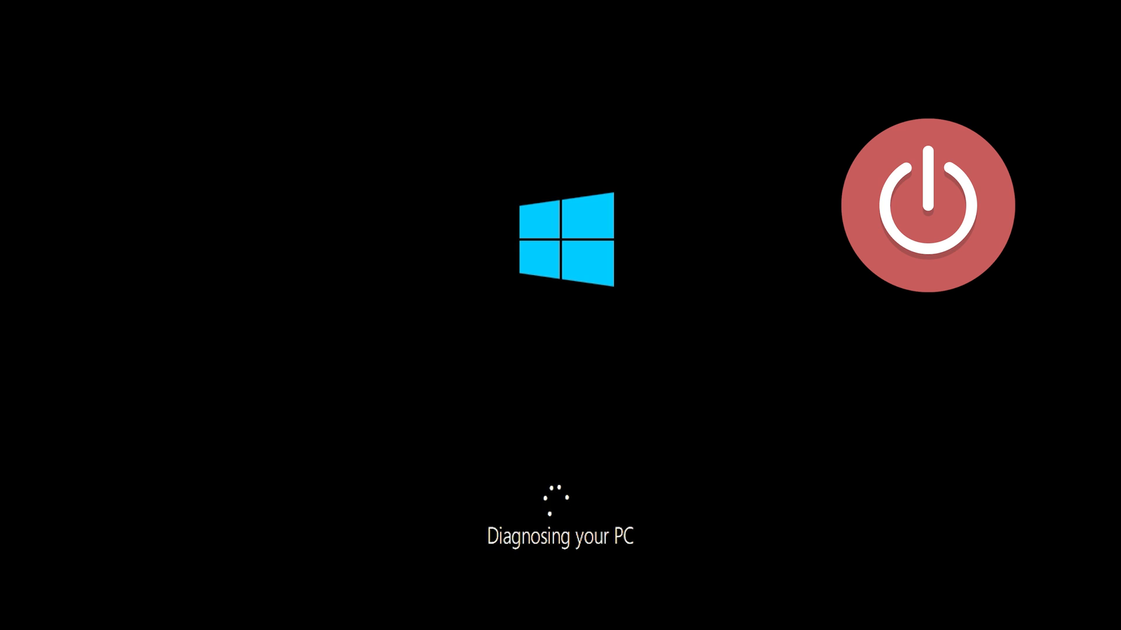
Let the PC diagnosis run until Automatic Repair reports it couldn't repair the PC.
click(926, 205)
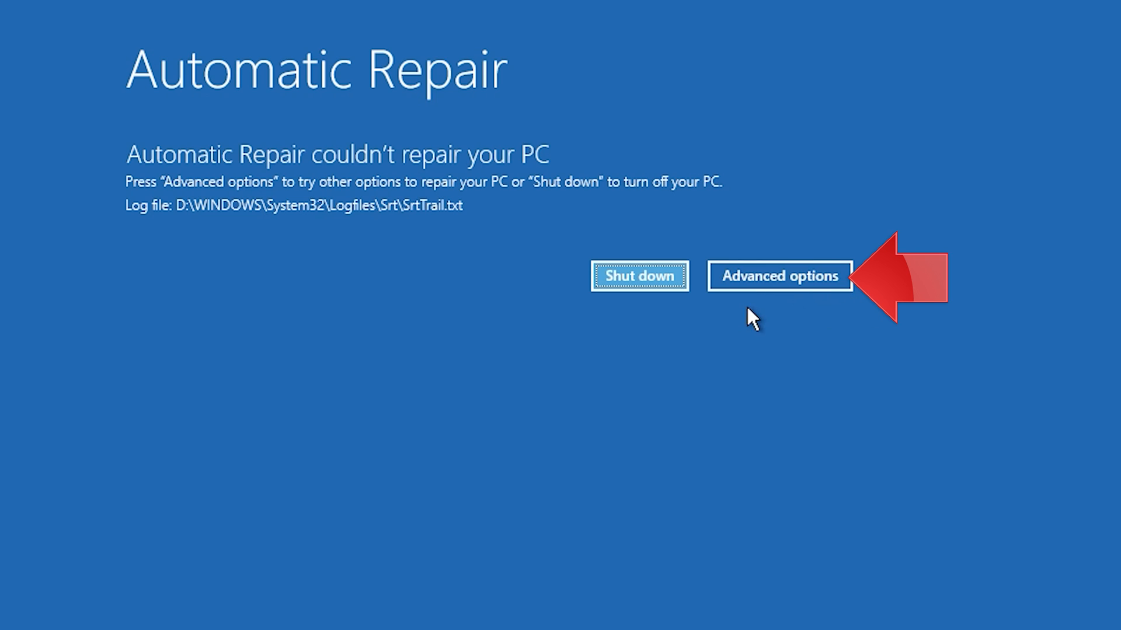
mouse_move(777, 310)
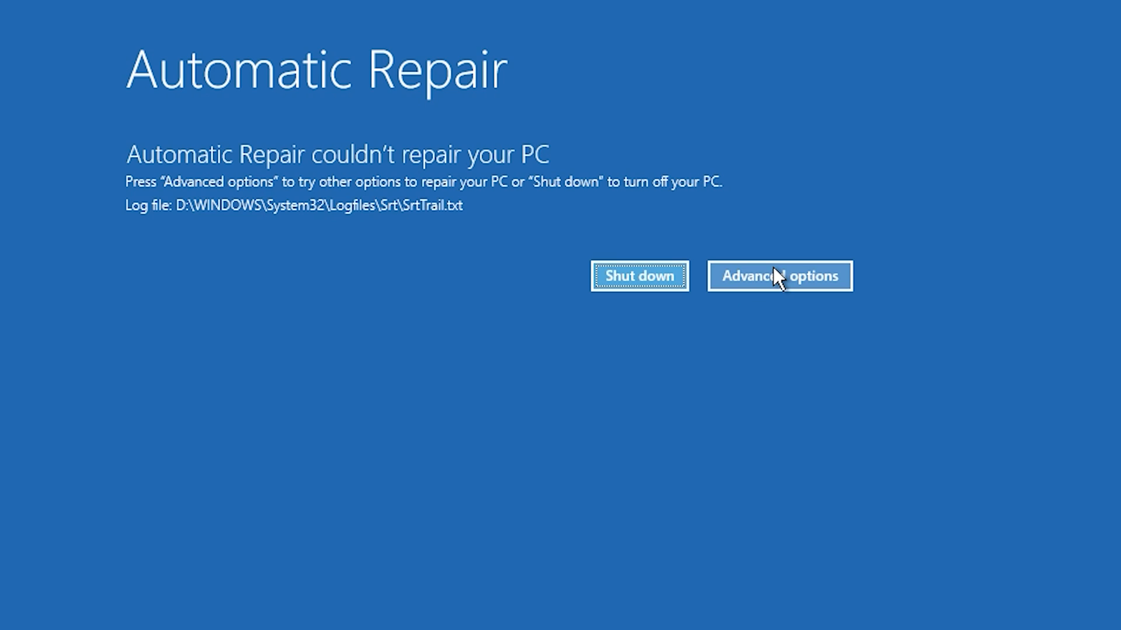
Go through Advanced options and Troubleshoot to the advanced recovery tools list.
click(778, 276)
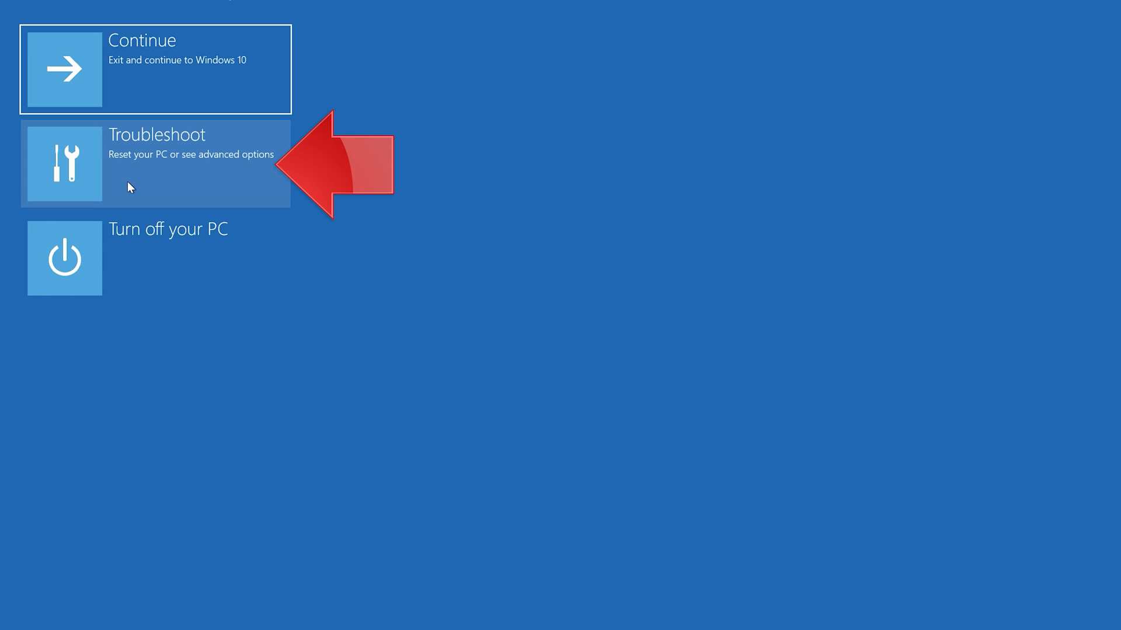
mouse_move(163, 171)
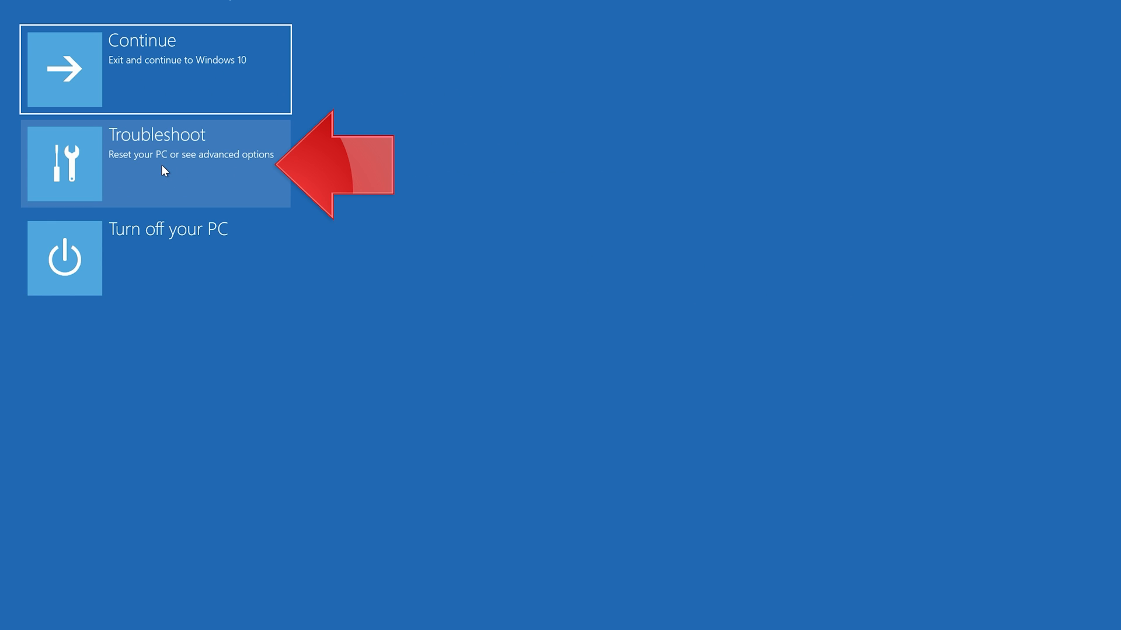
click(156, 164)
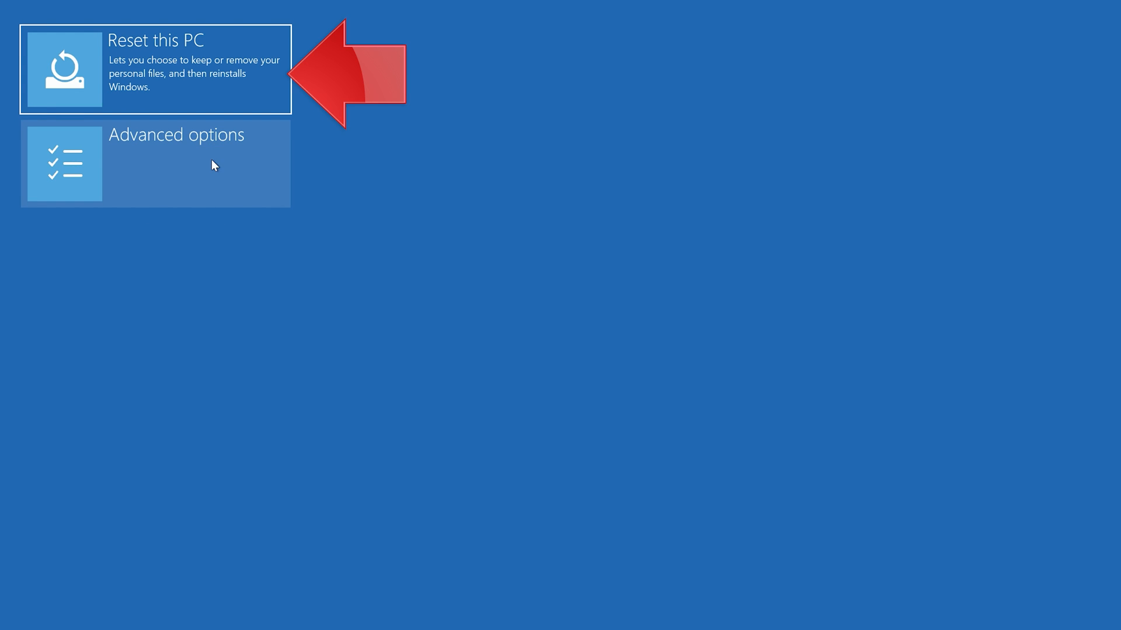
mouse_move(161, 186)
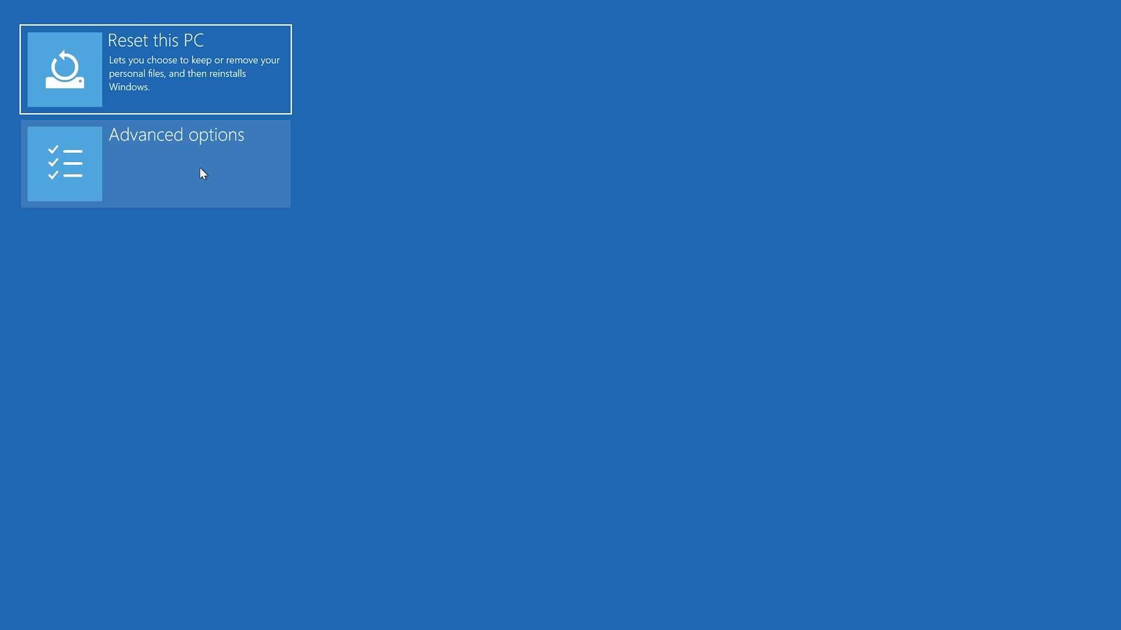
click(155, 163)
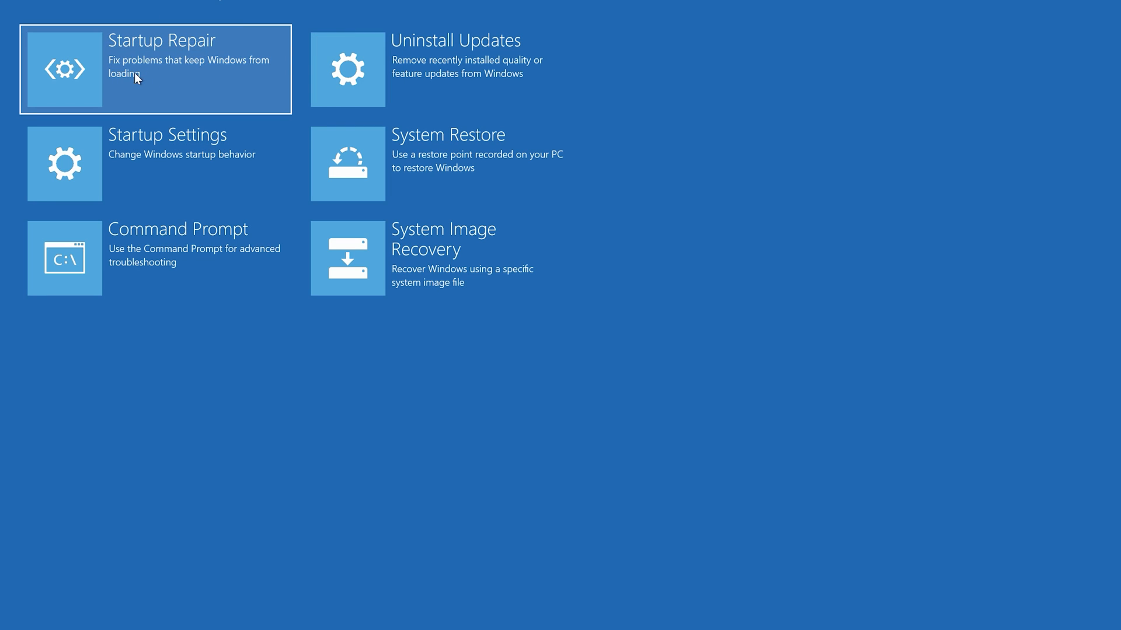
mouse_move(195, 71)
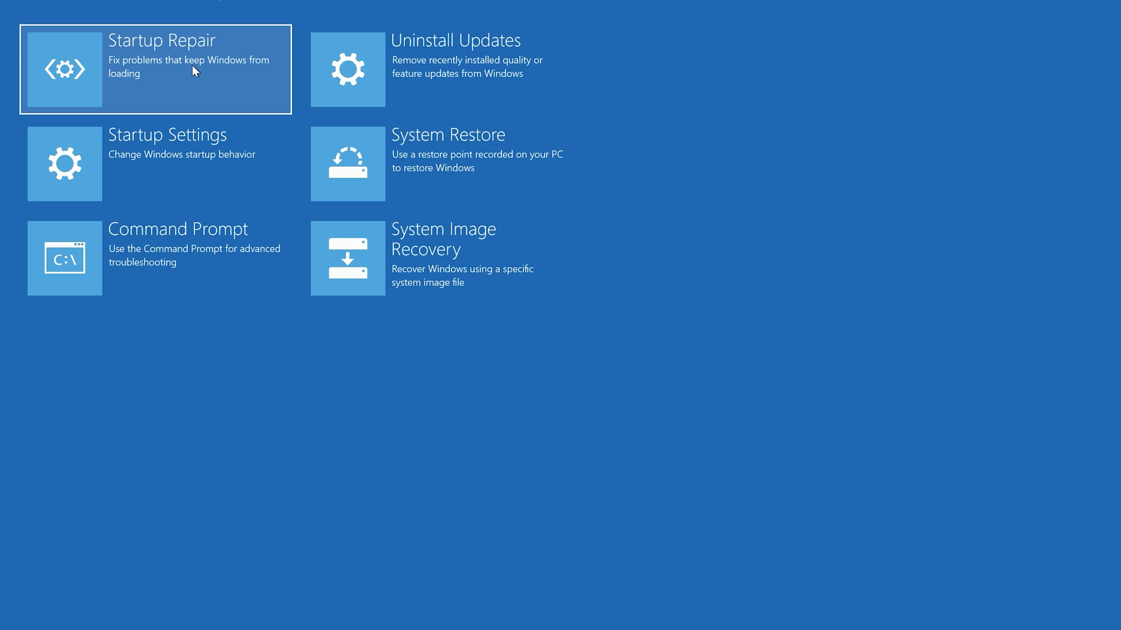
Start Startup Repair, choose the only listed account and continue with a blank password.
click(154, 69)
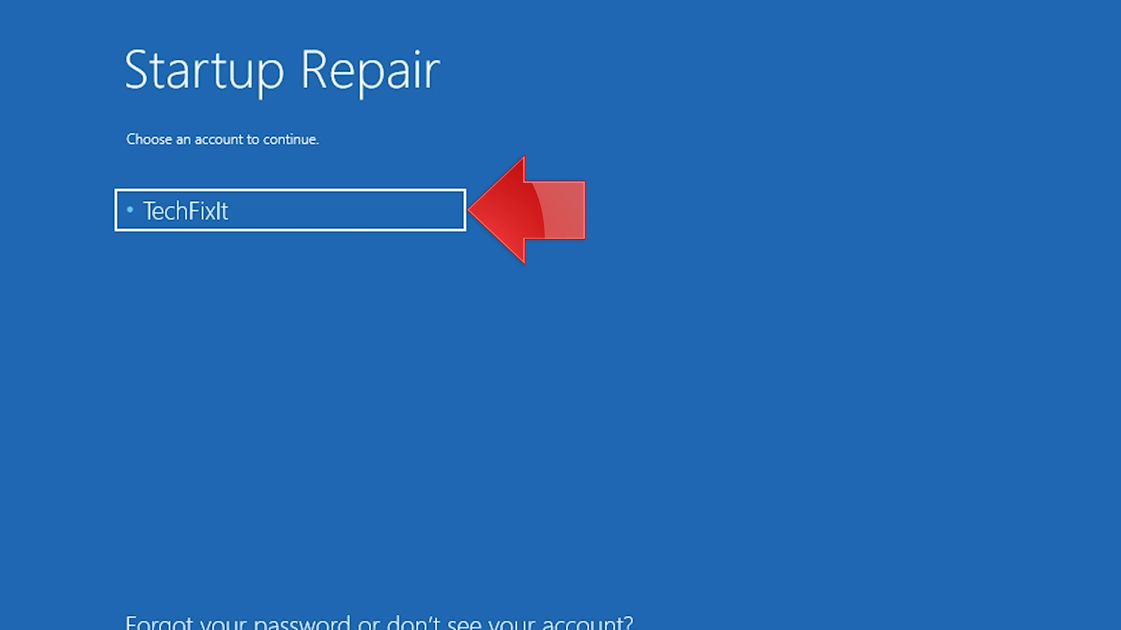
mouse_move(150, 111)
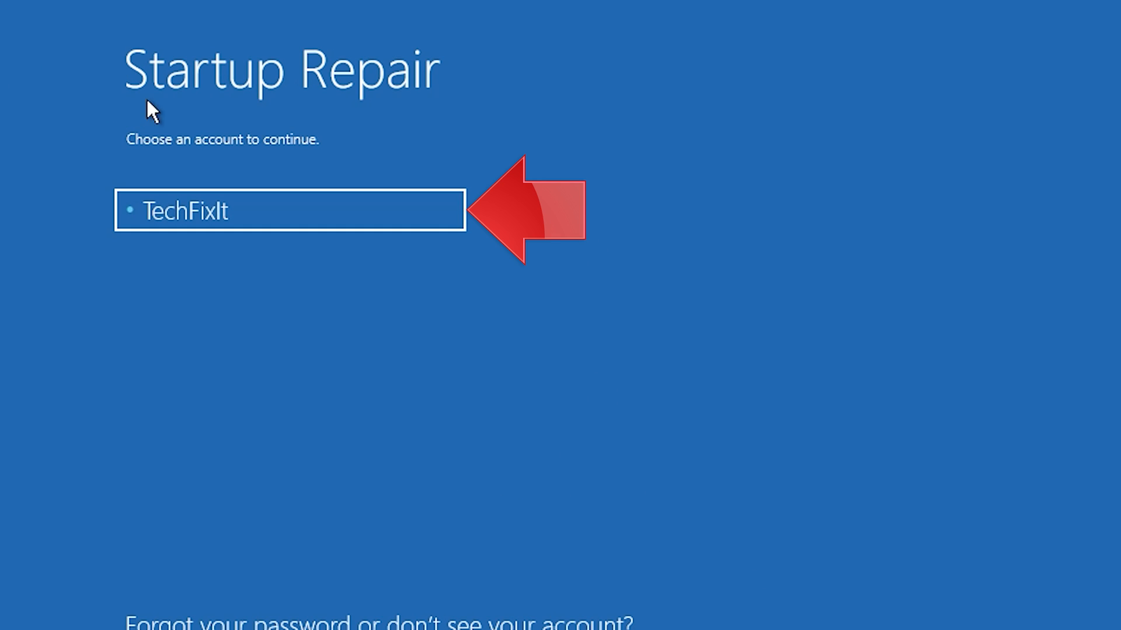
click(289, 210)
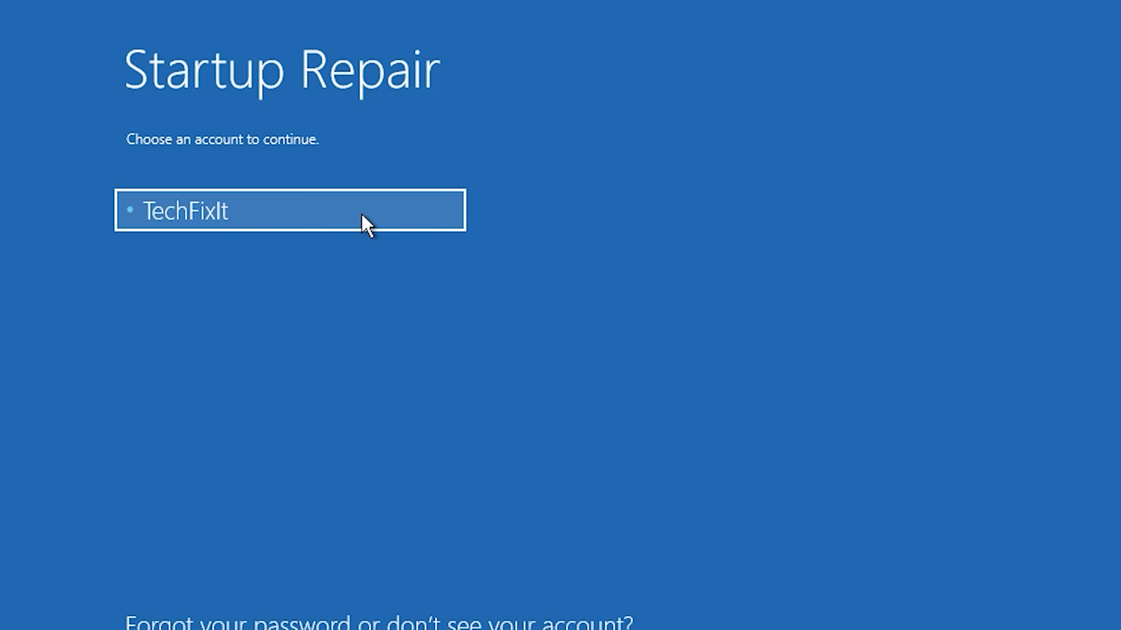
click(289, 210)
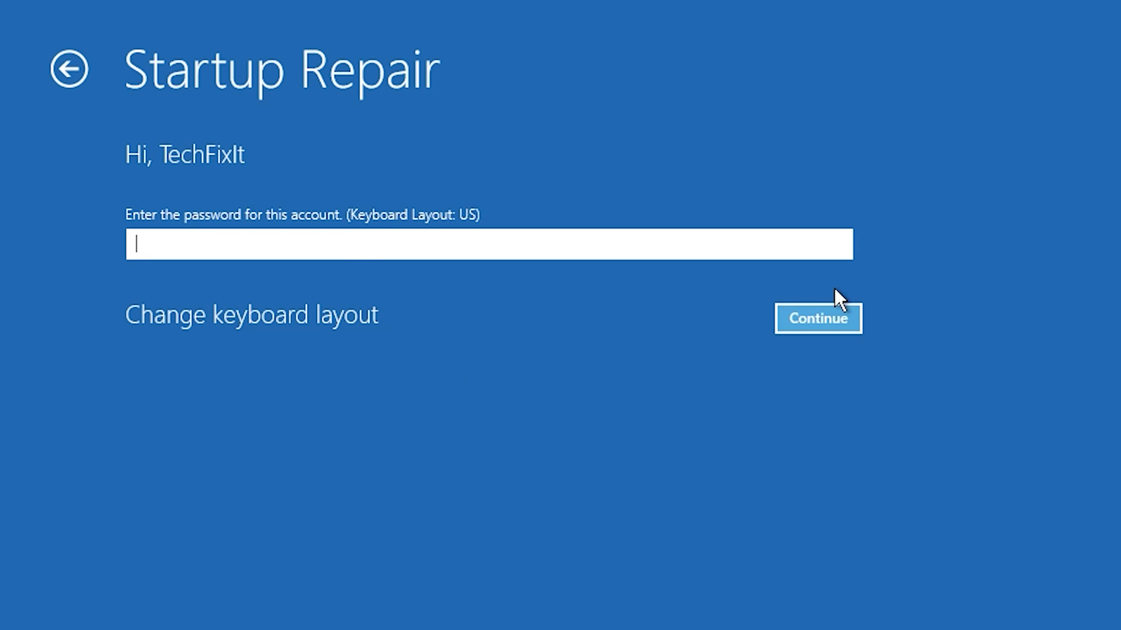
mouse_move(817, 329)
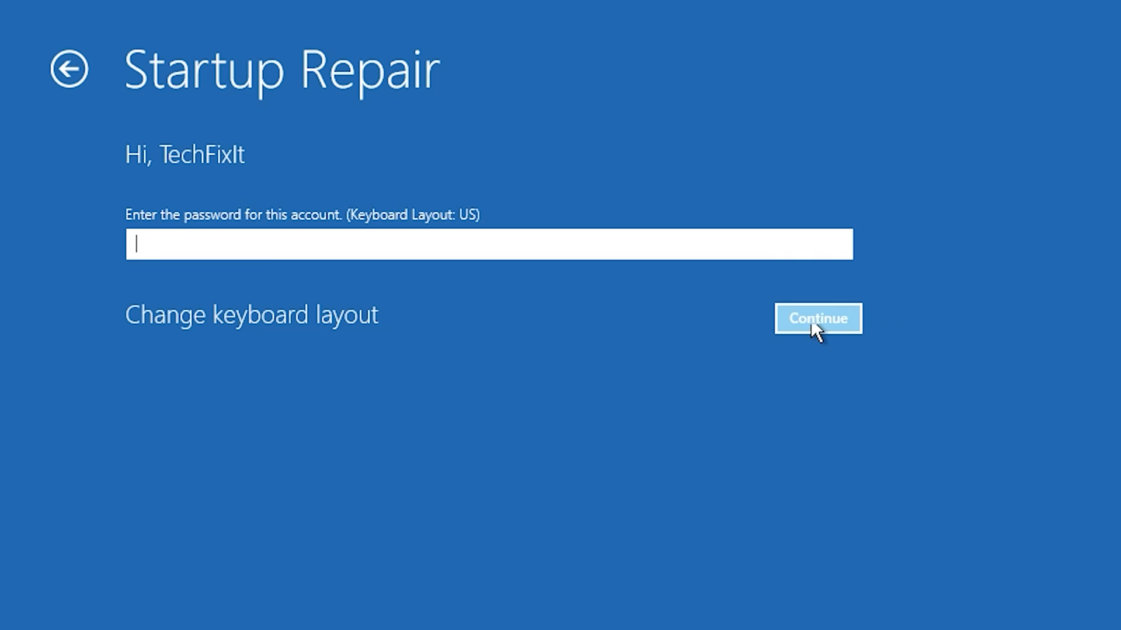
mouse_move(832, 330)
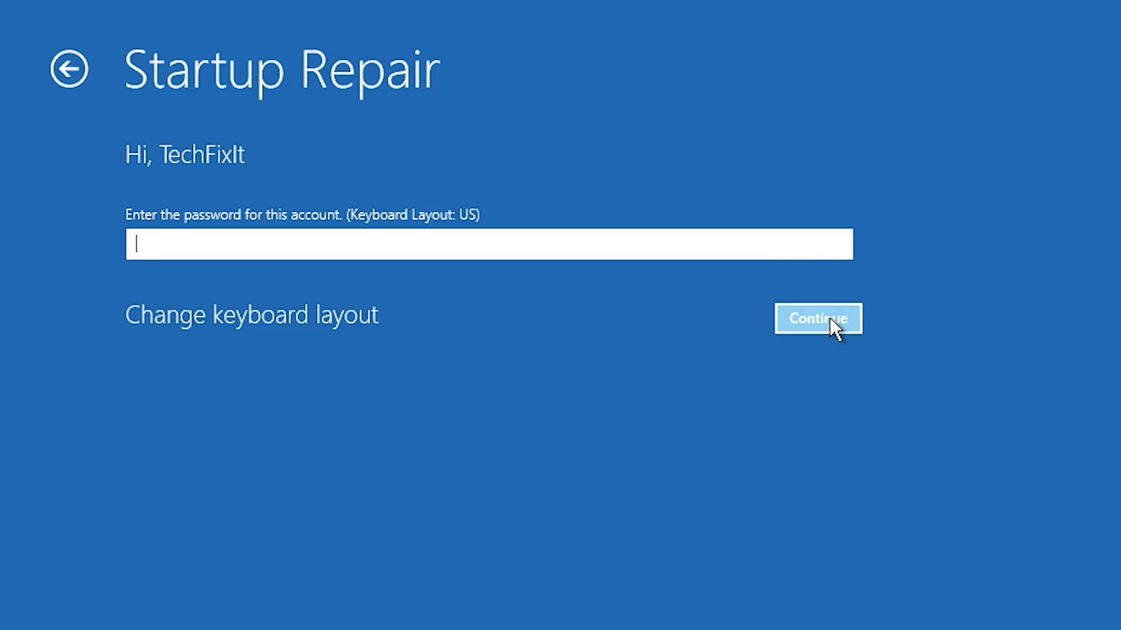
click(817, 317)
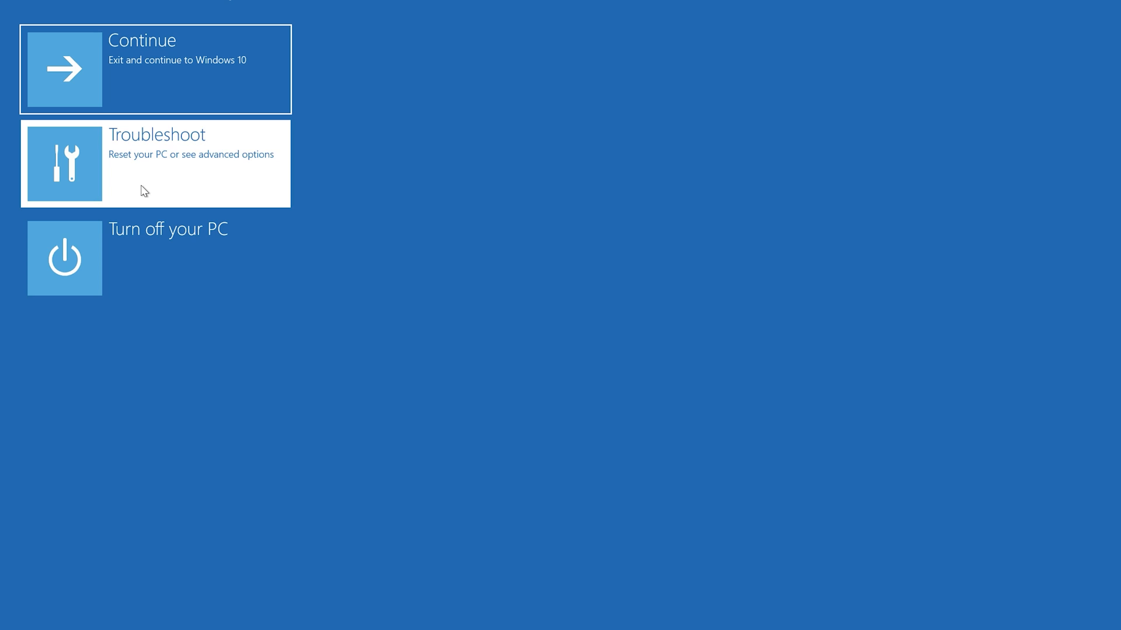
Choose Troubleshoot on the Choose an option screen to head back toward the advanced tools.
click(155, 162)
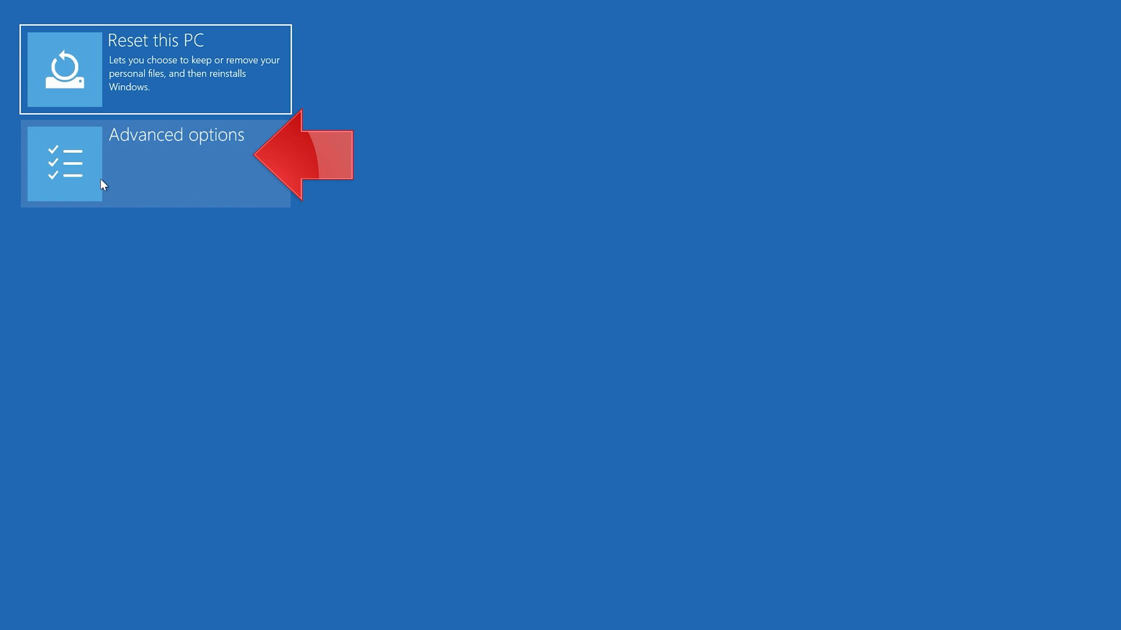
mouse_move(246, 186)
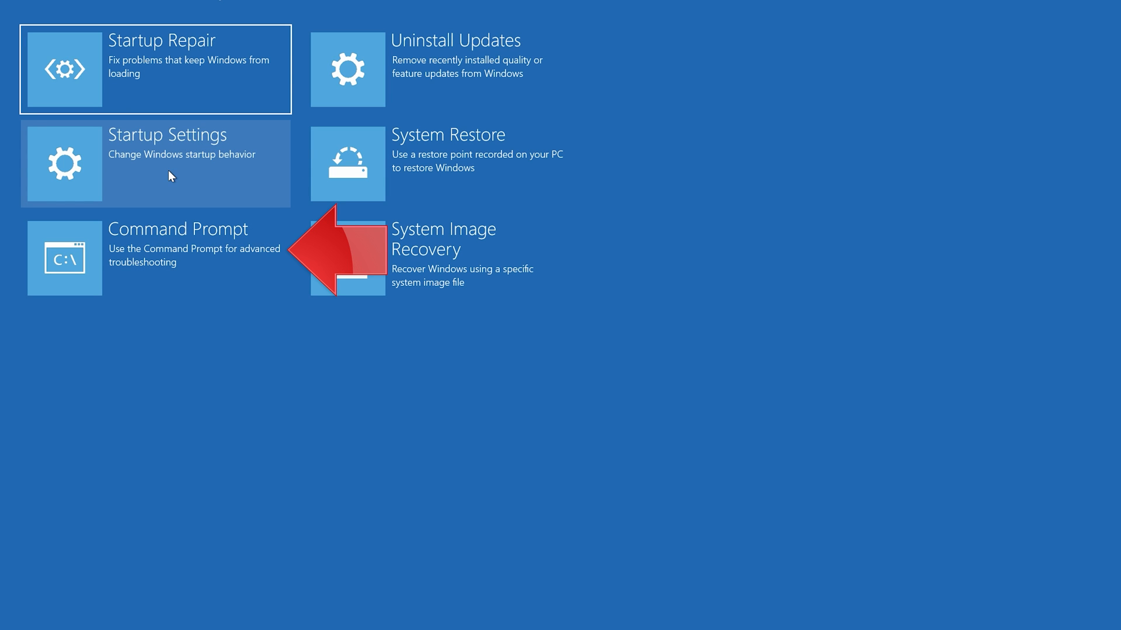
mouse_move(98, 285)
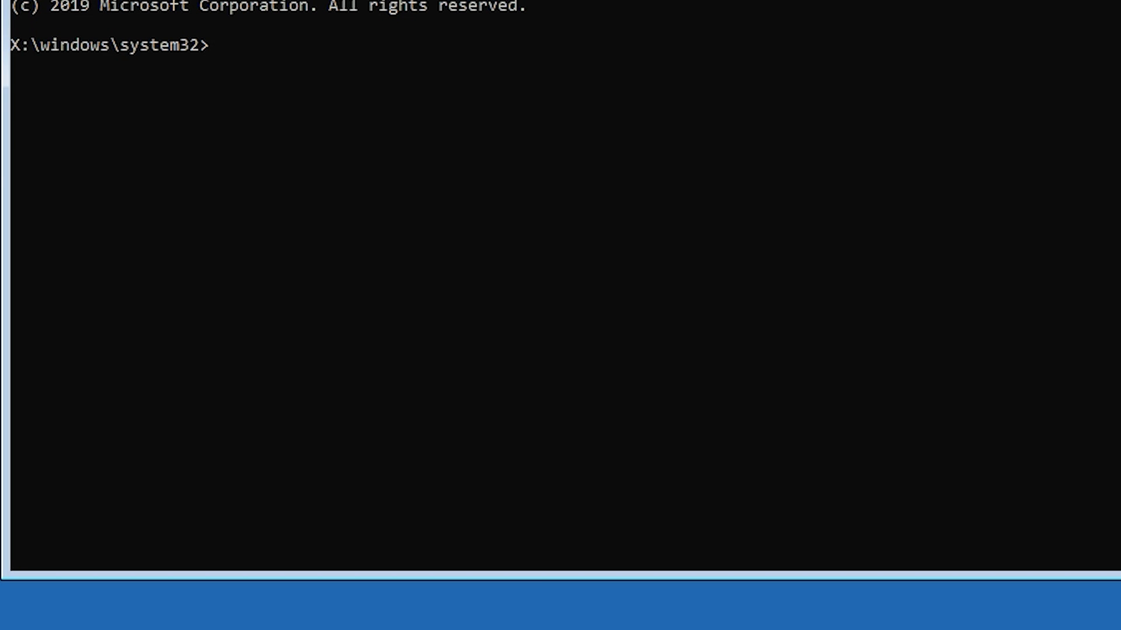
Run bootrec /fixmbr to repair the master boot record.
text(b)
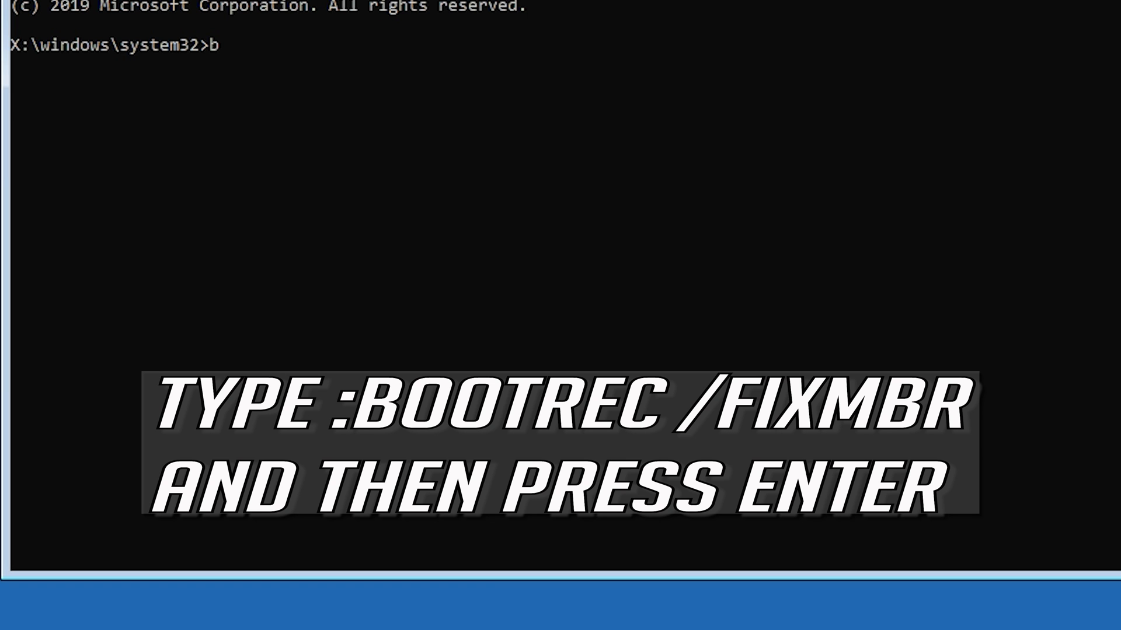
text(ootrec)
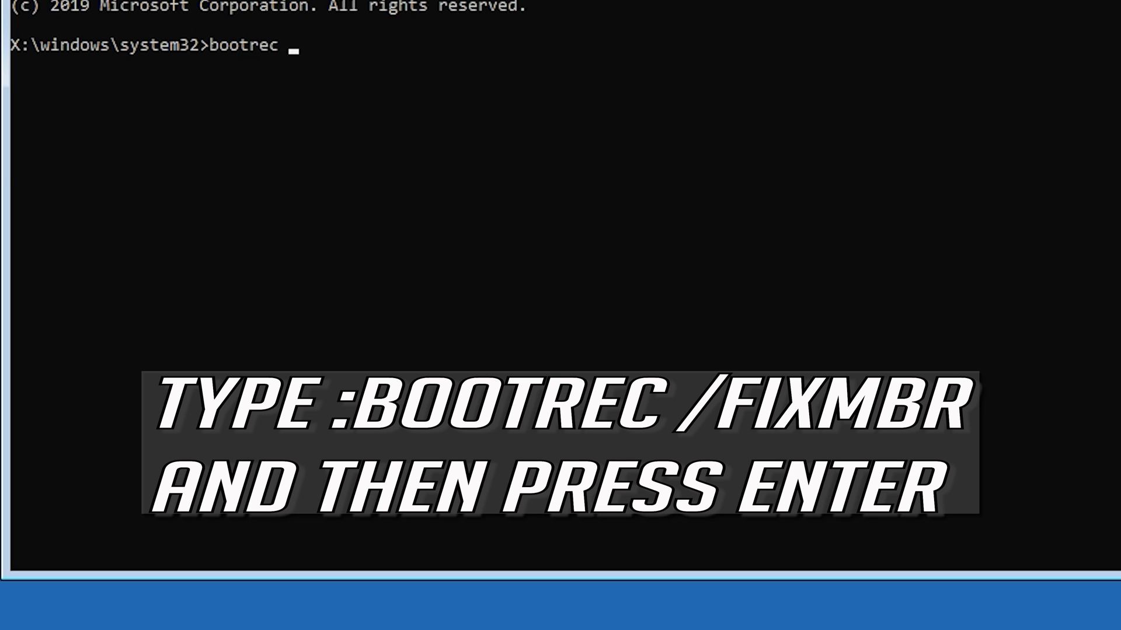
text(/)
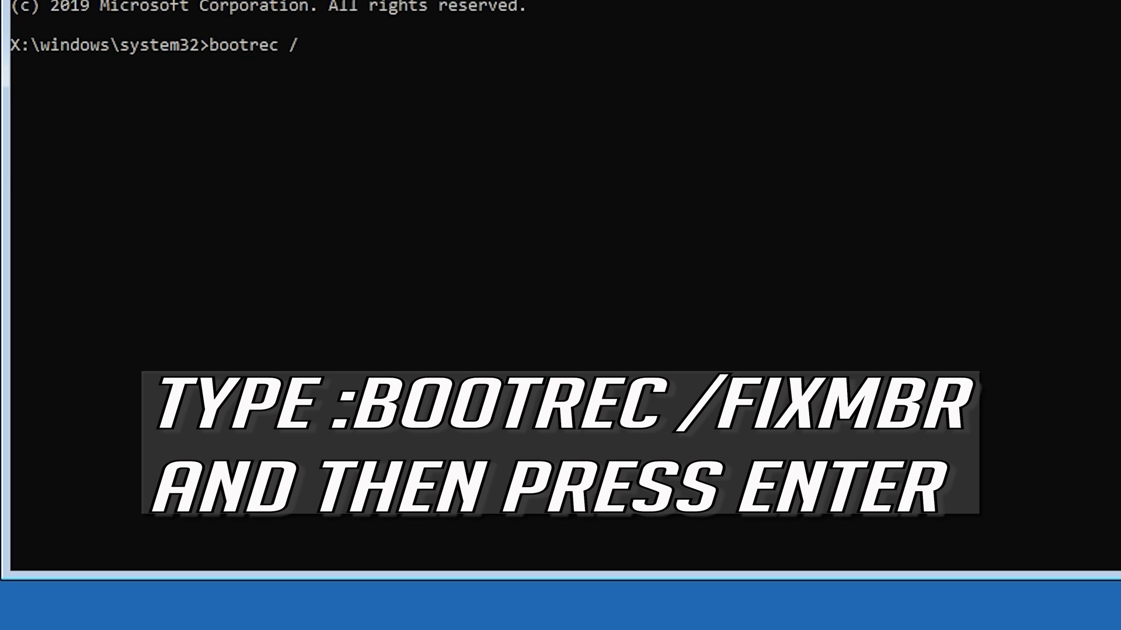
text(fixmbr)
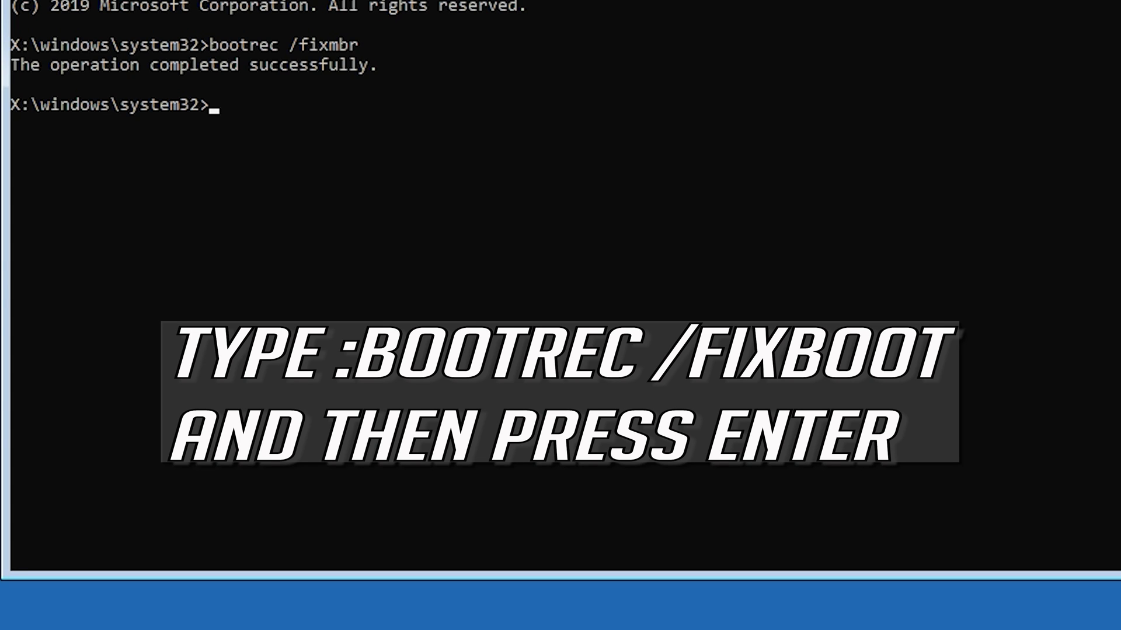
Run bootrec /fixboot, which returns 'Access is denied.'.
text(boo)
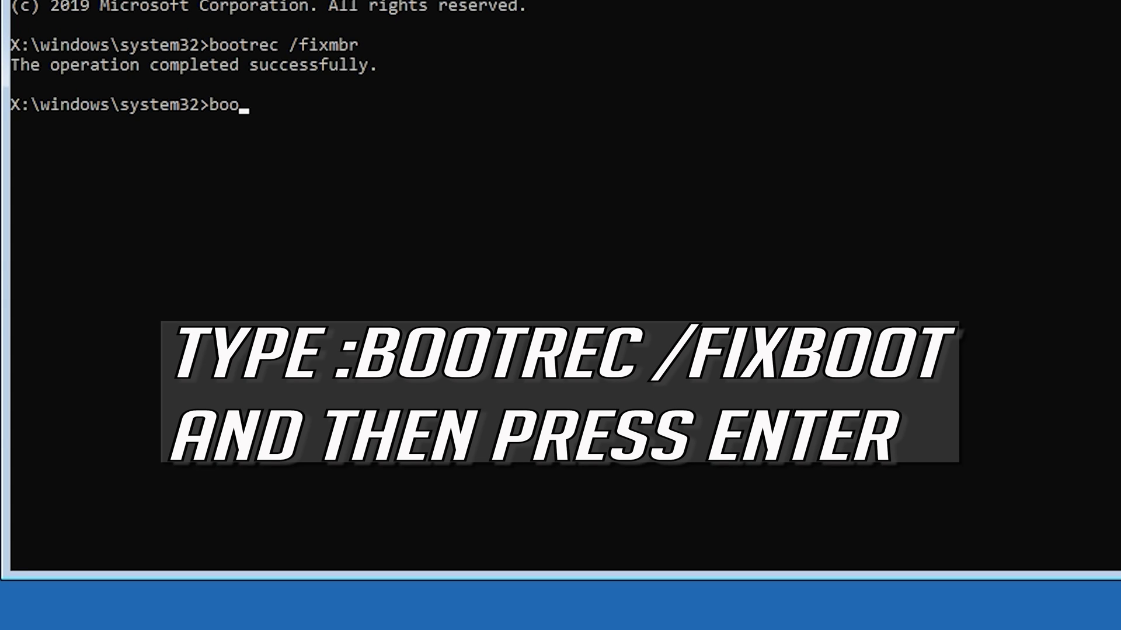
text(trec)
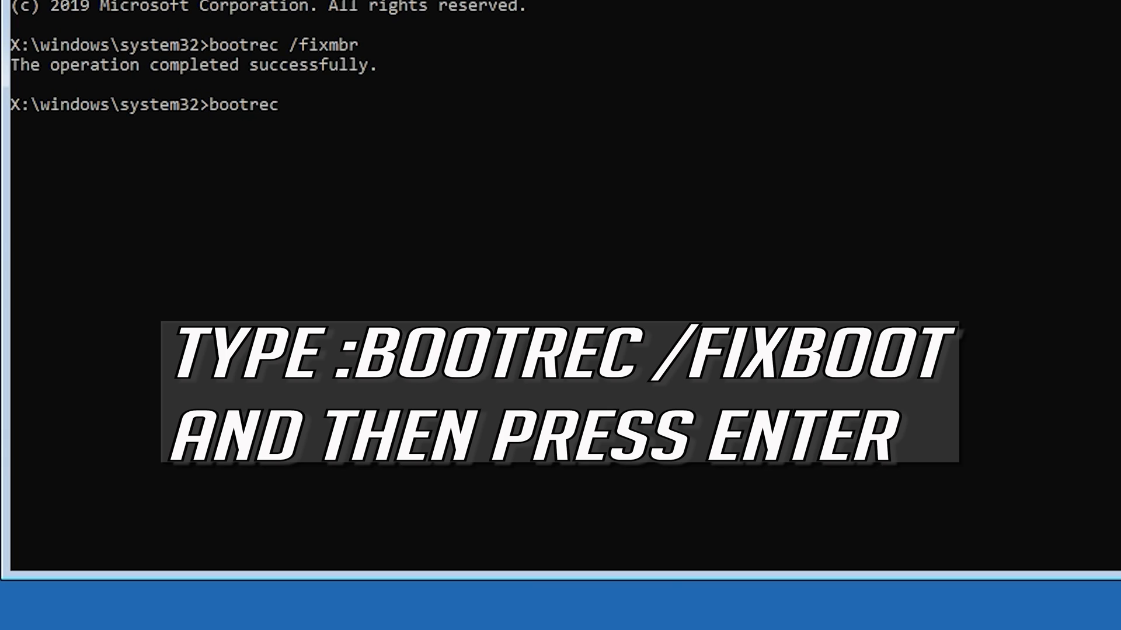
text(/)
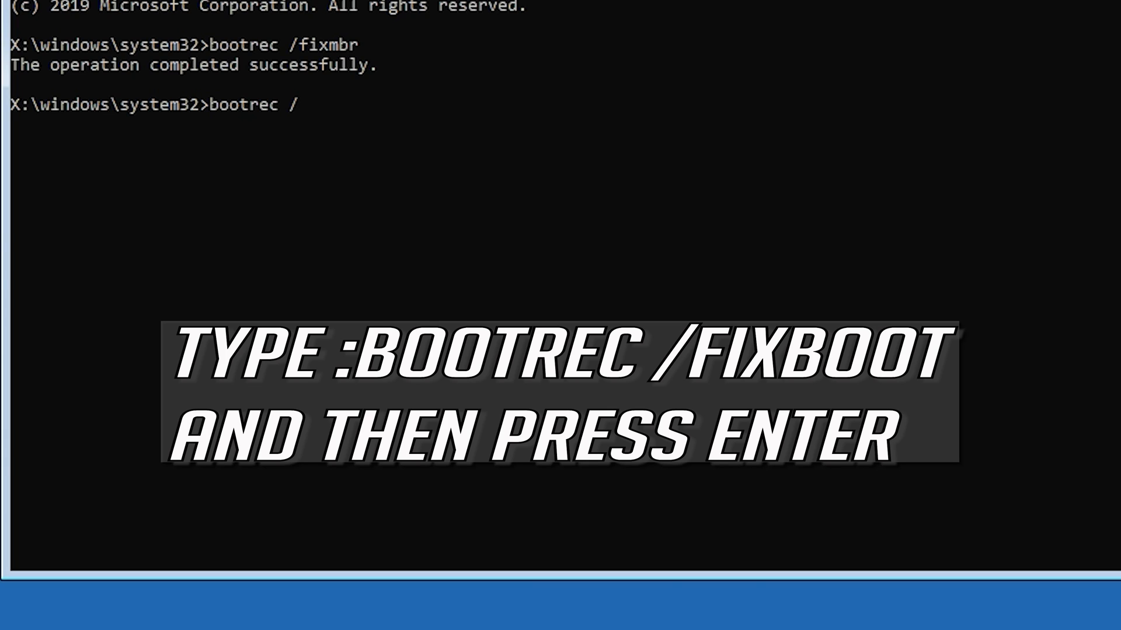
text(fixboot)
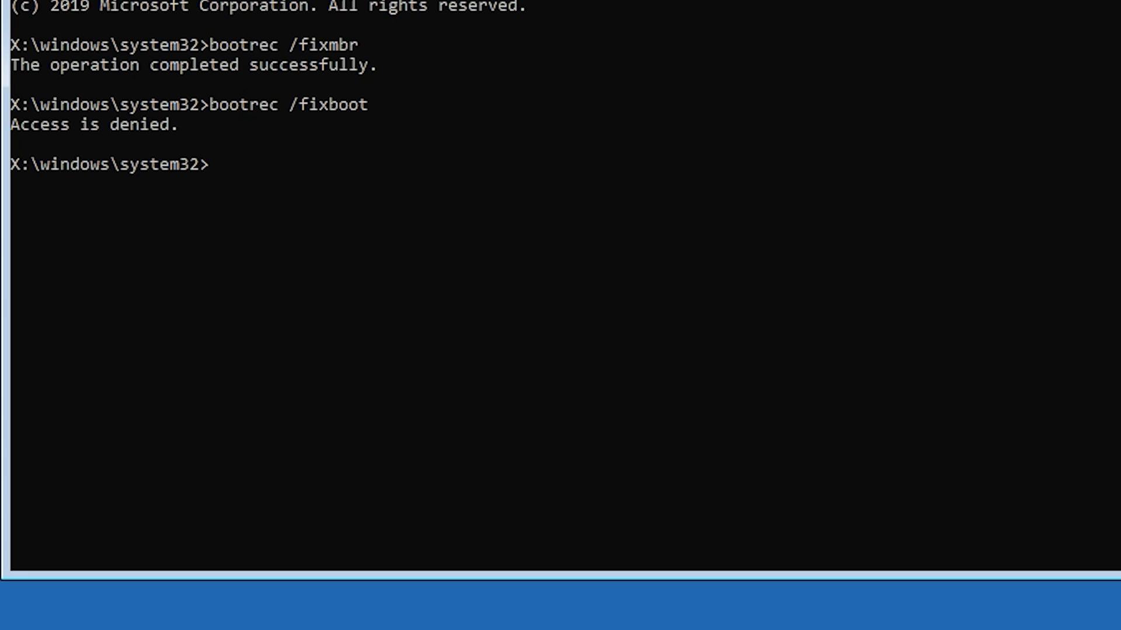
Run bootsect /nt60 sys to update the NTFS boot code on all volumes.
text(boot)
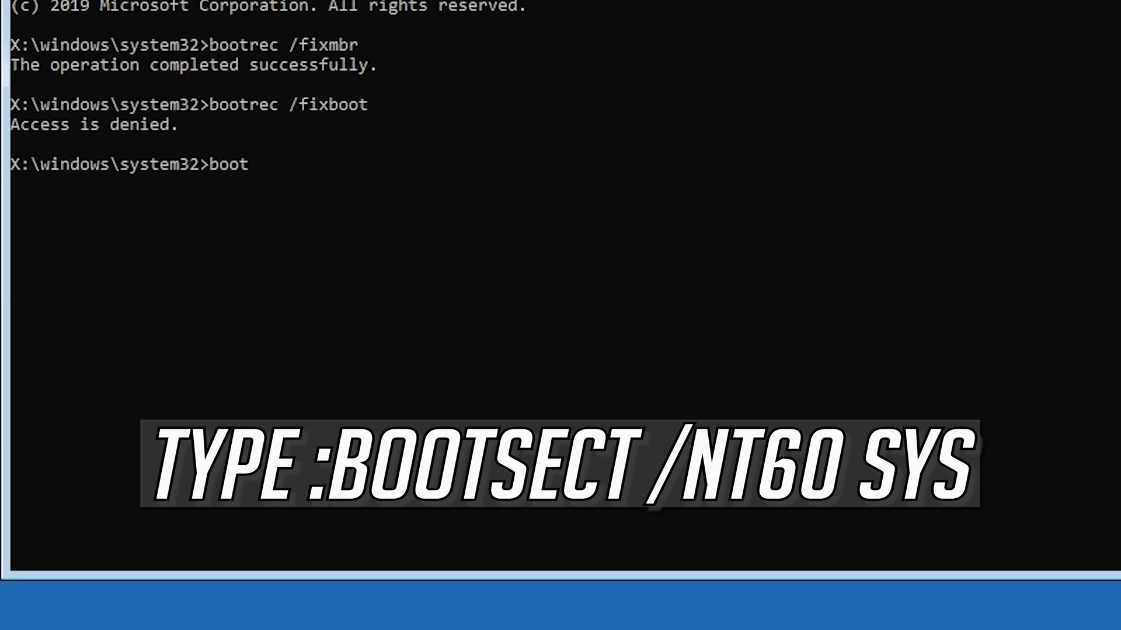
text(sect)
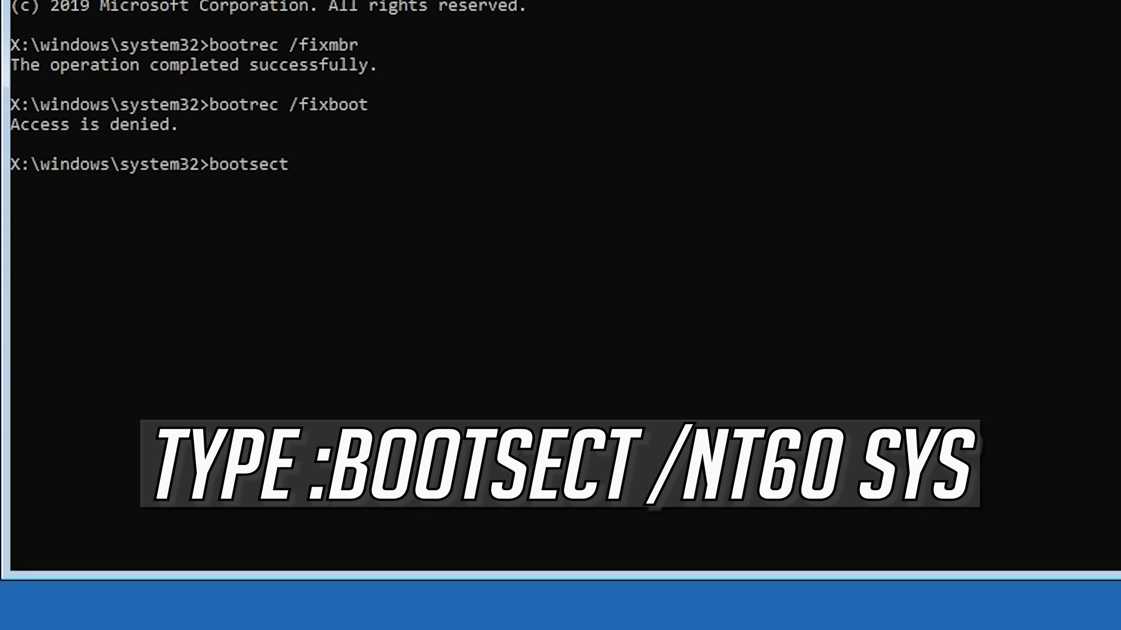
text(/nt60 sys)
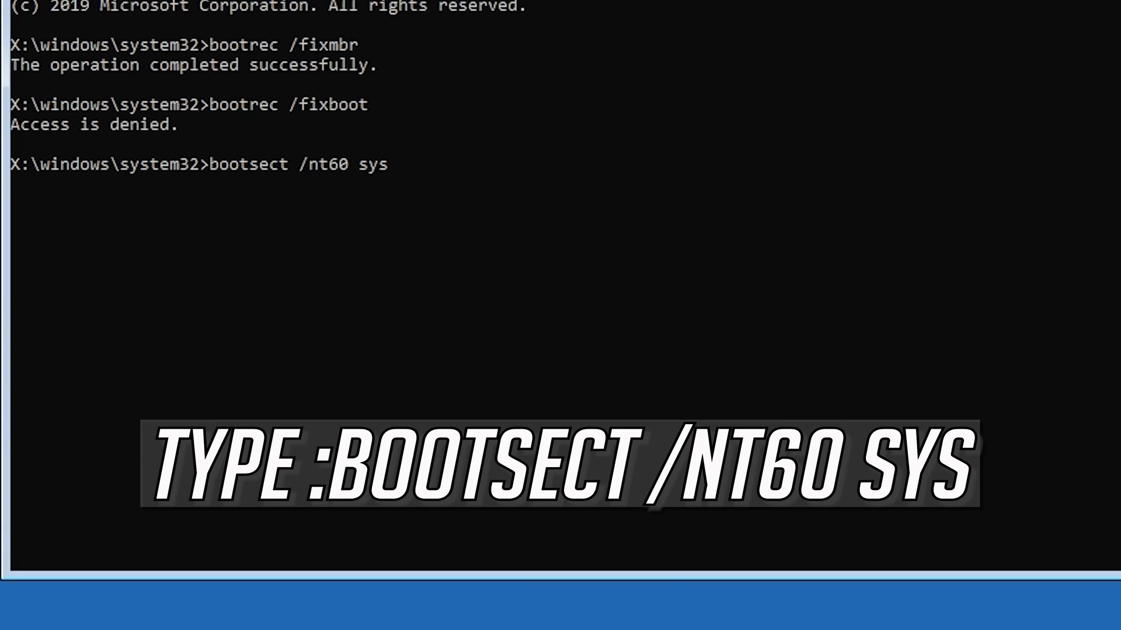
key(enter)
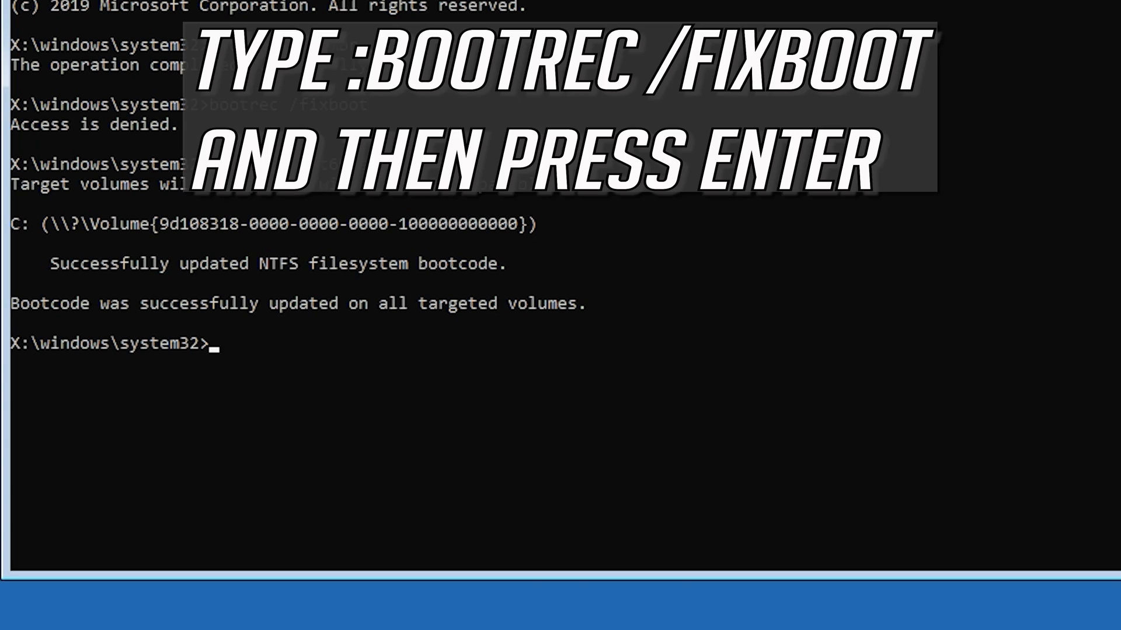
Rerun bootrec /fixboot so the boot-sector repair completes successfully.
text(bootrec /)
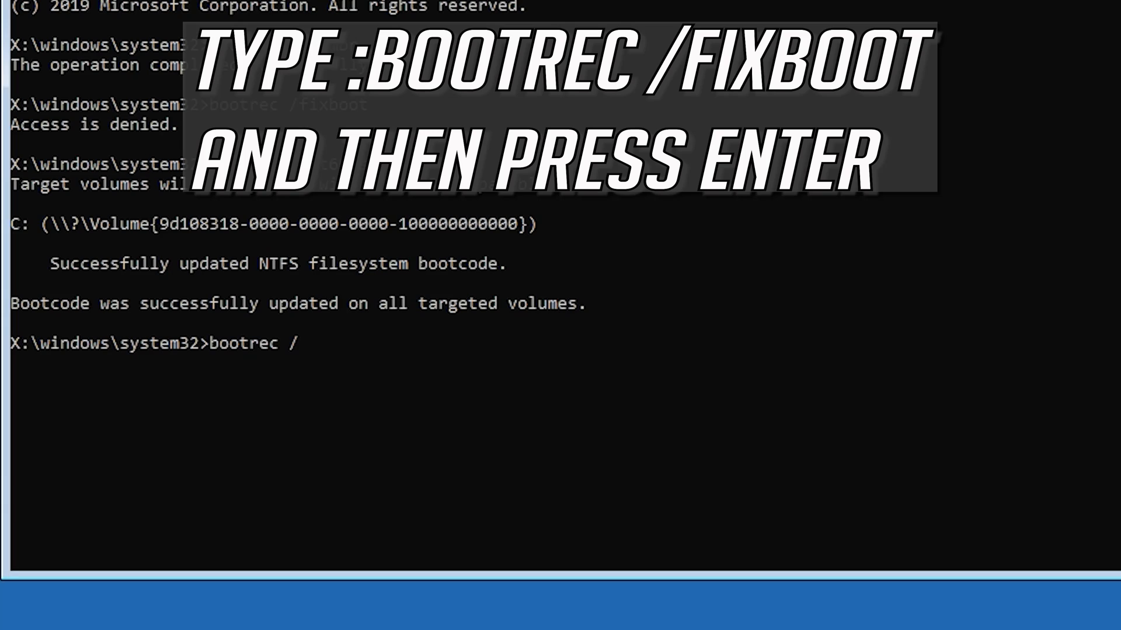
text(fixb)
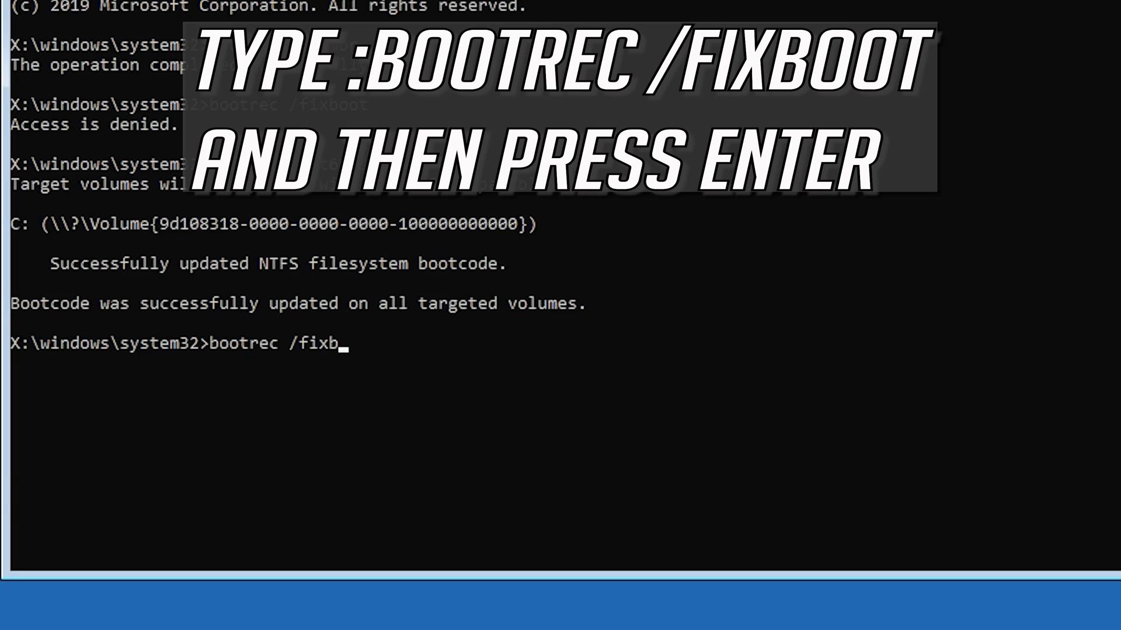
text(oot)
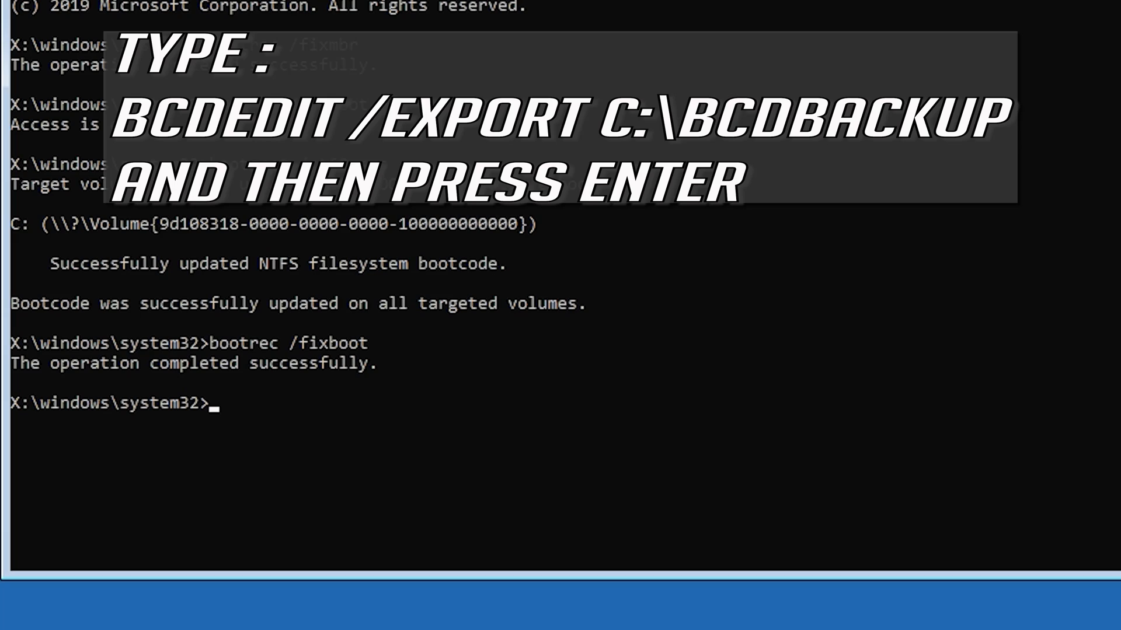
Enter bcdedit /export c:\bcdbackup at the prompt without running it yet.
text(bcdedit)
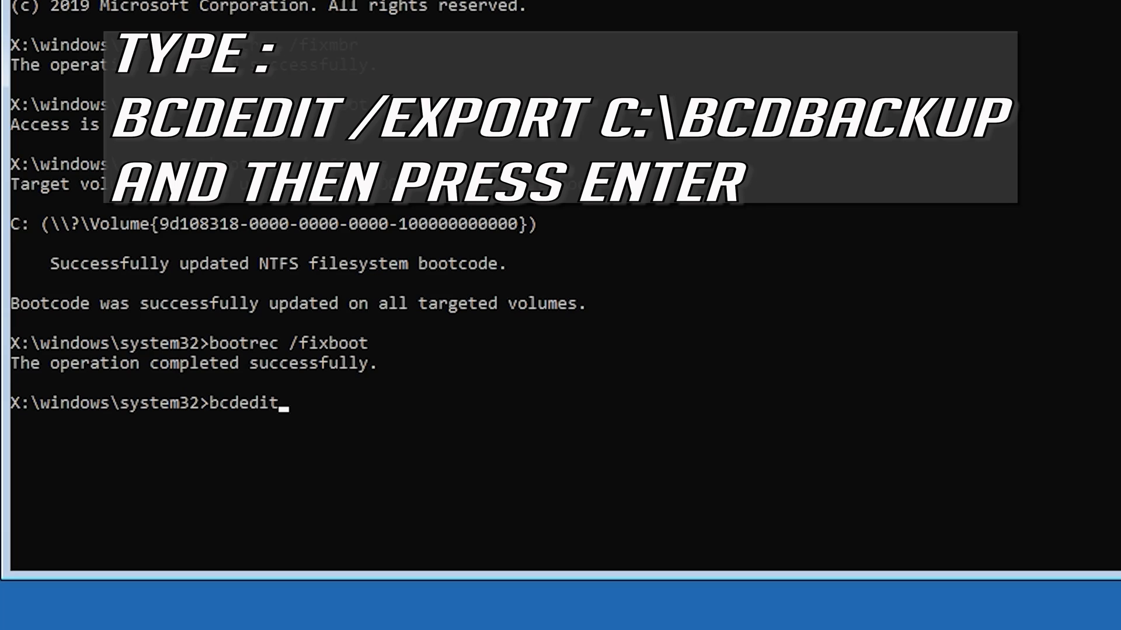
text(/)
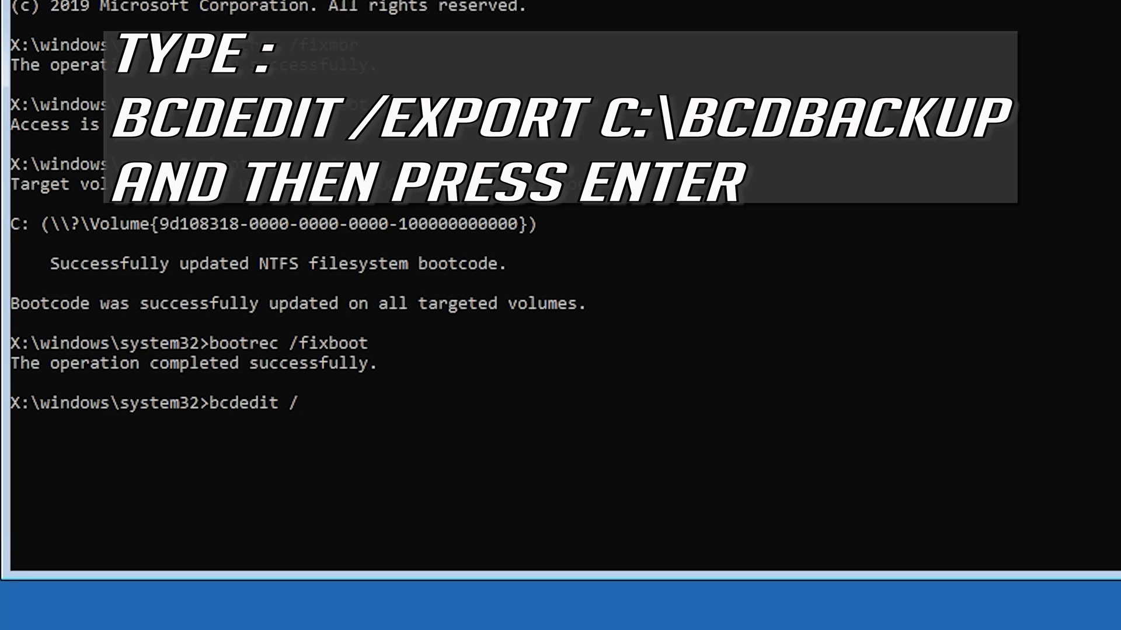
text(export c)
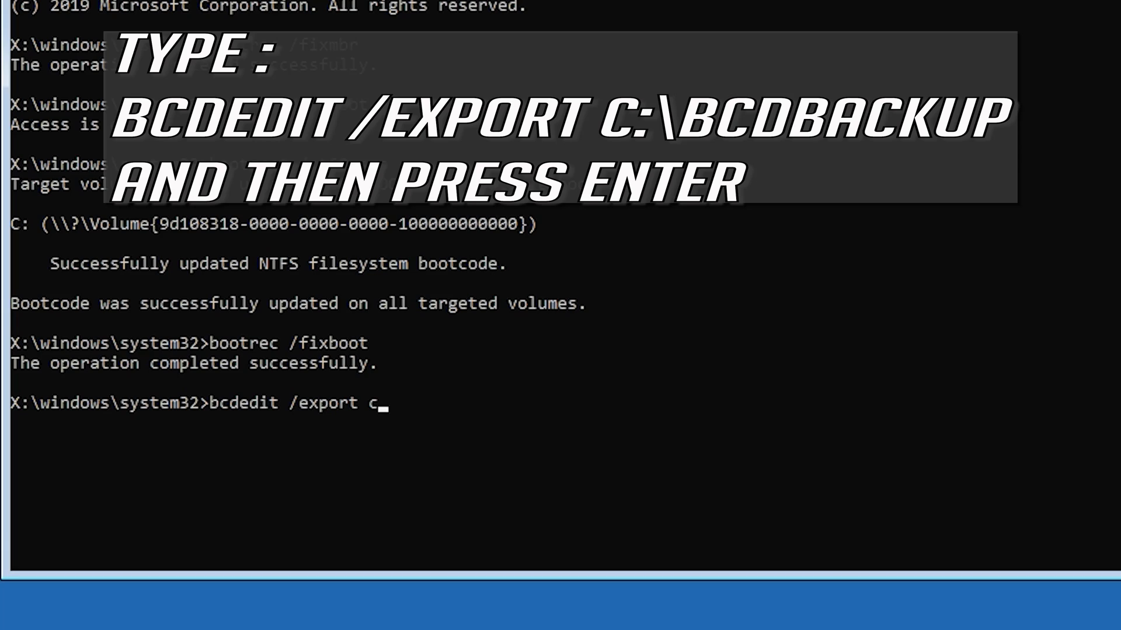
text(:\)
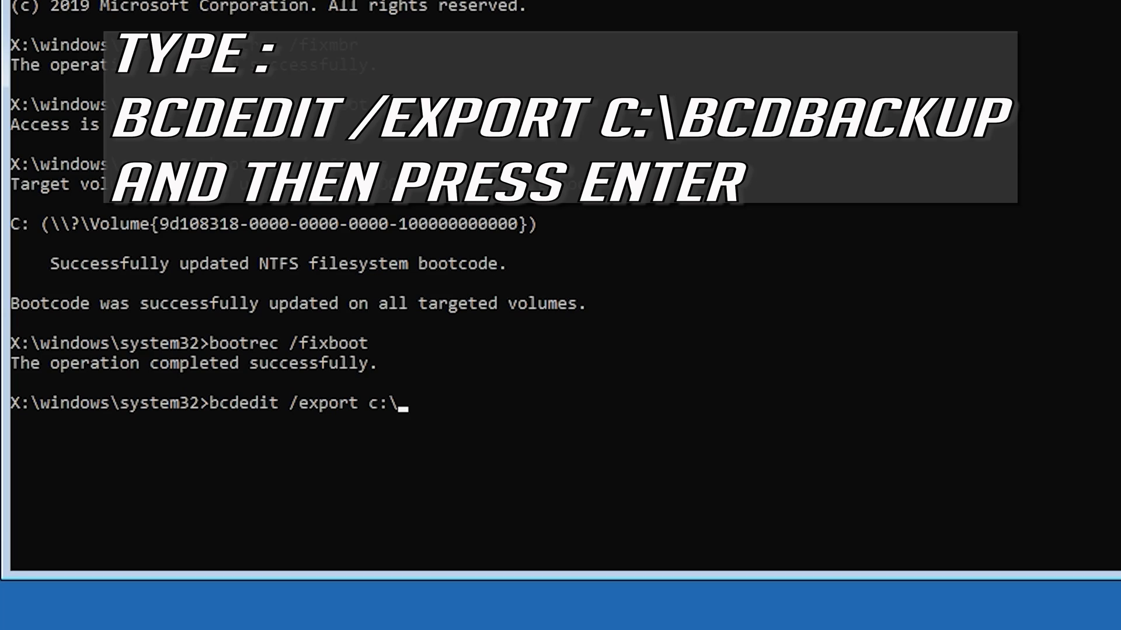
text(bcdbac)
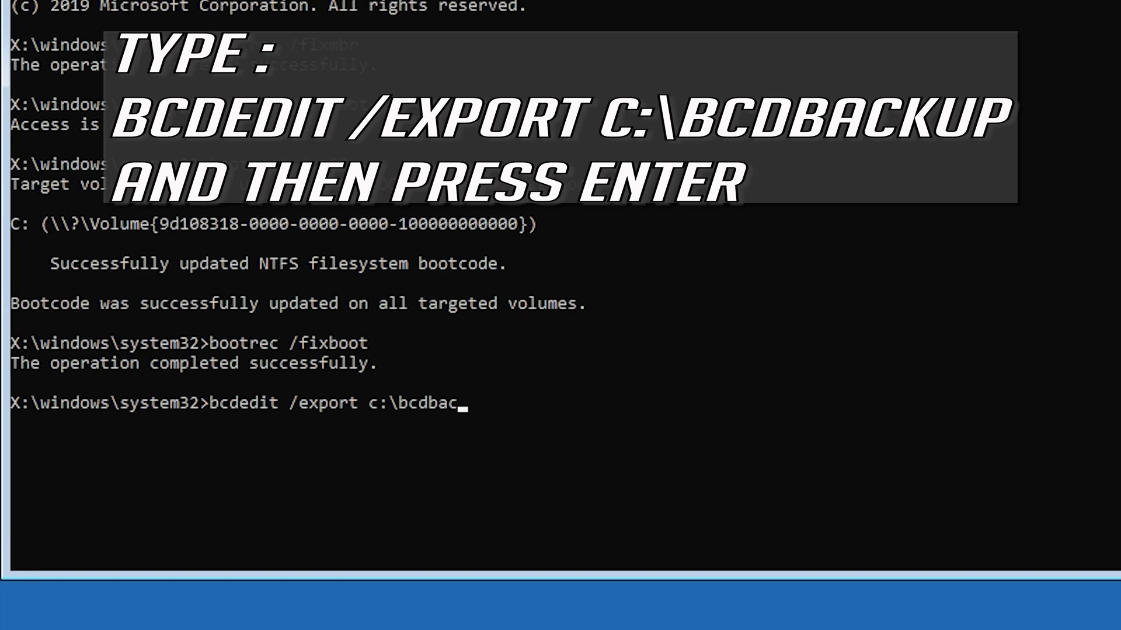
text(kup)
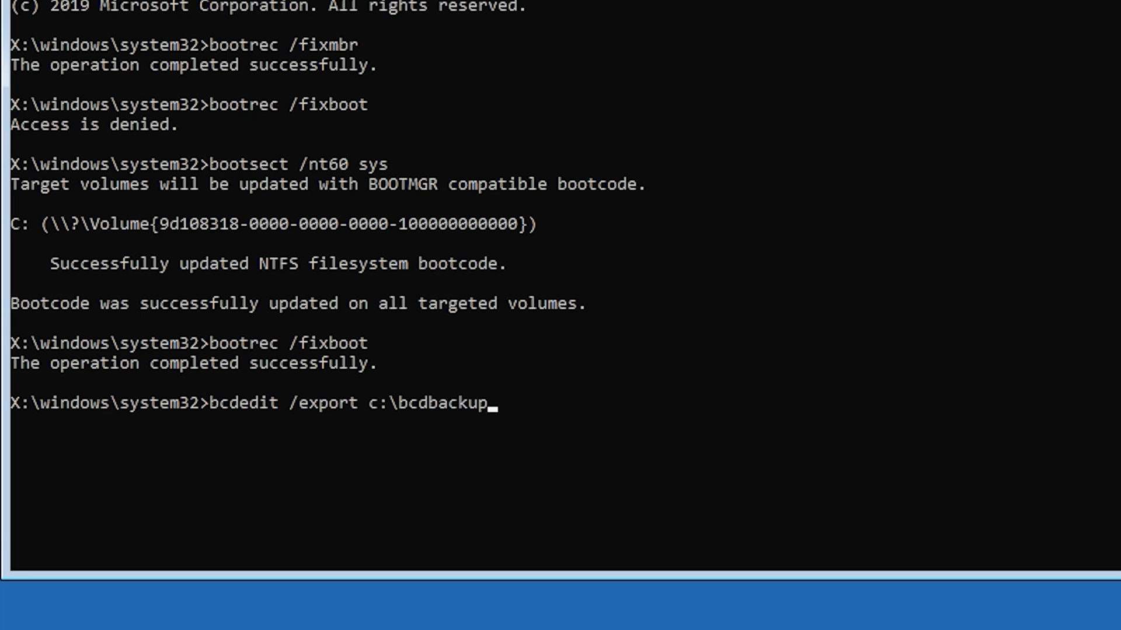
Run the bcdedit export, backing up the boot configuration to c:\bcdbackup.
key(enter)
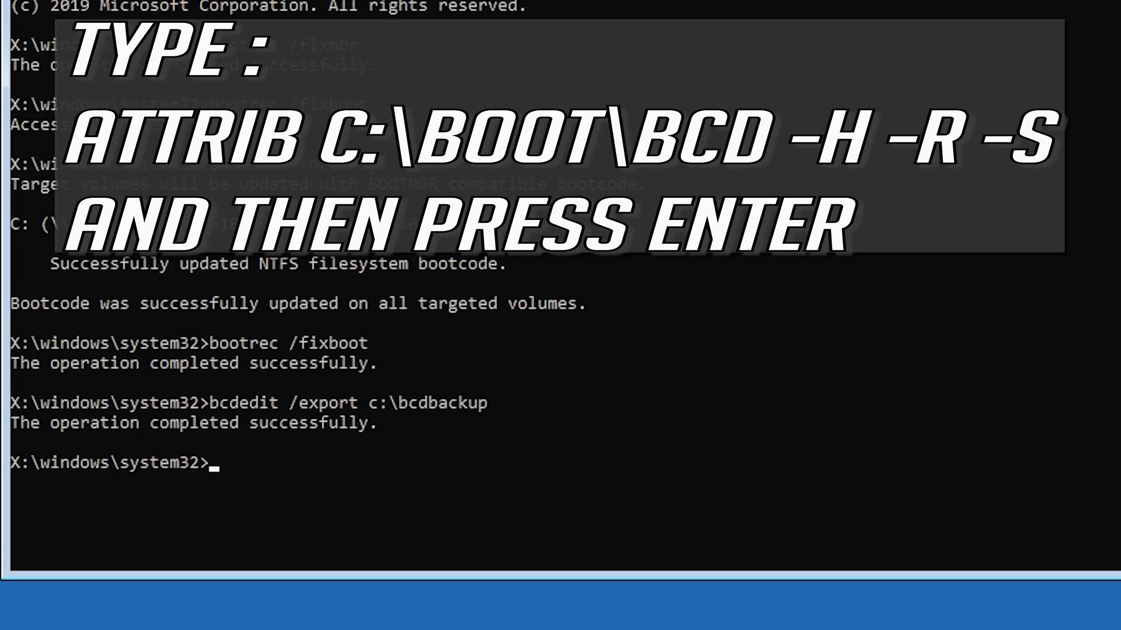
Enter attrib c:\boot\bcd -h -r -s at the prompt without running it yet.
text(a)
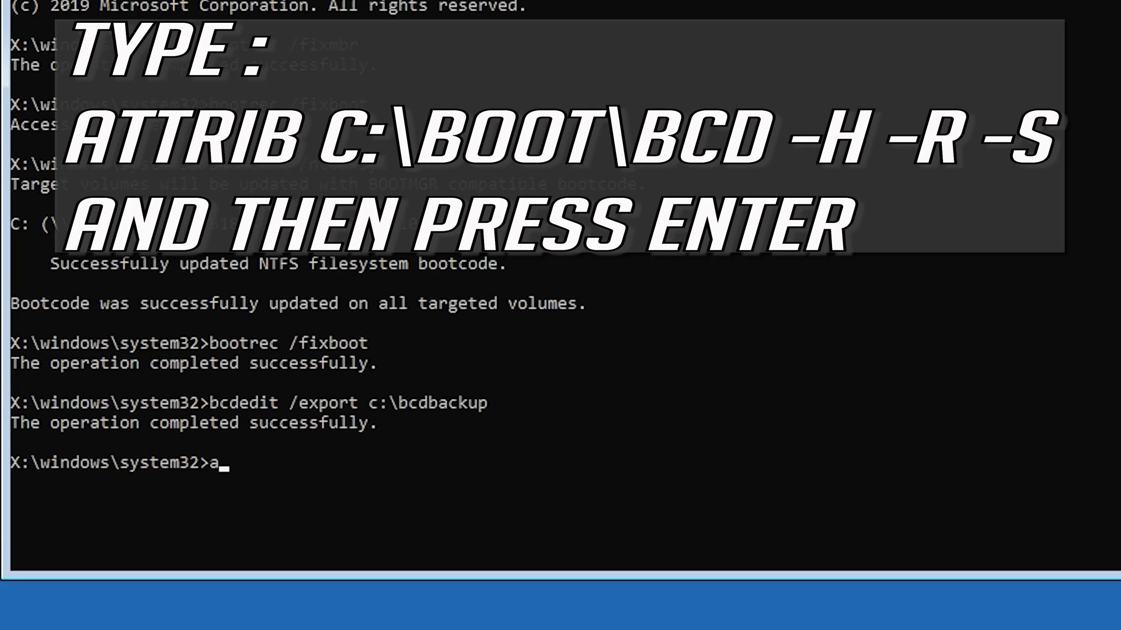
text(ttrib)
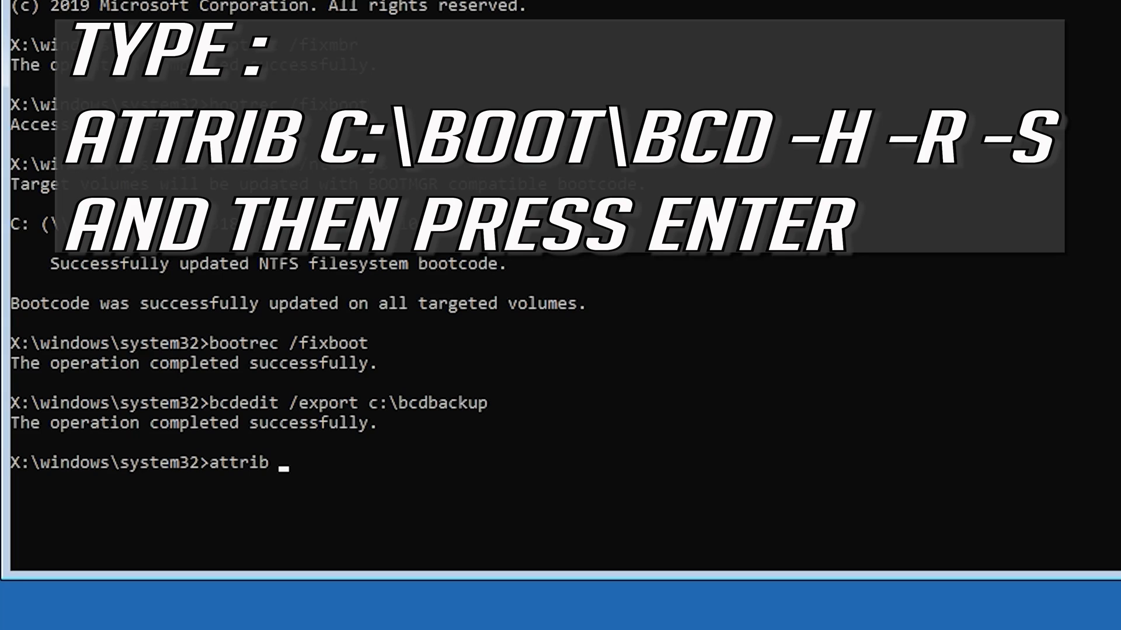
text(c:\)
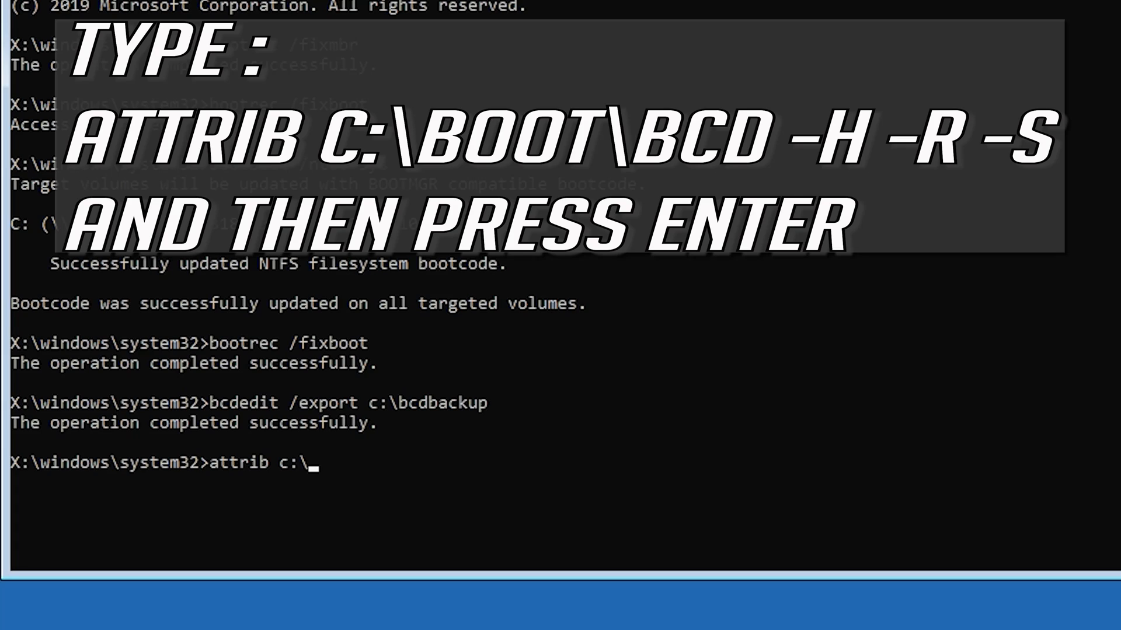
text(boot)
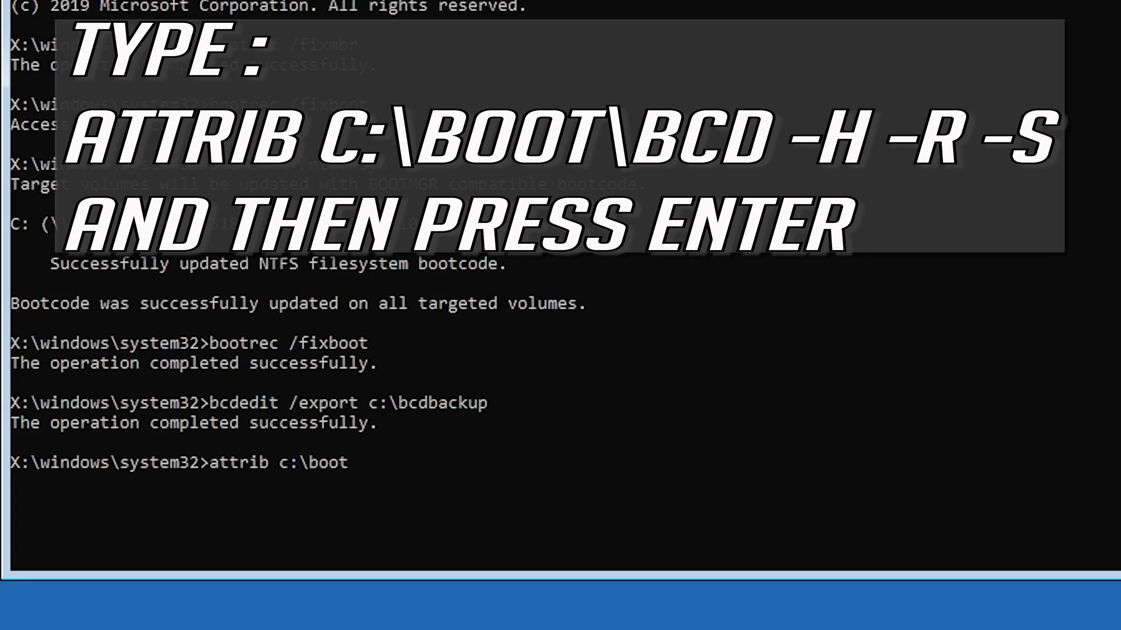
text(\bc)
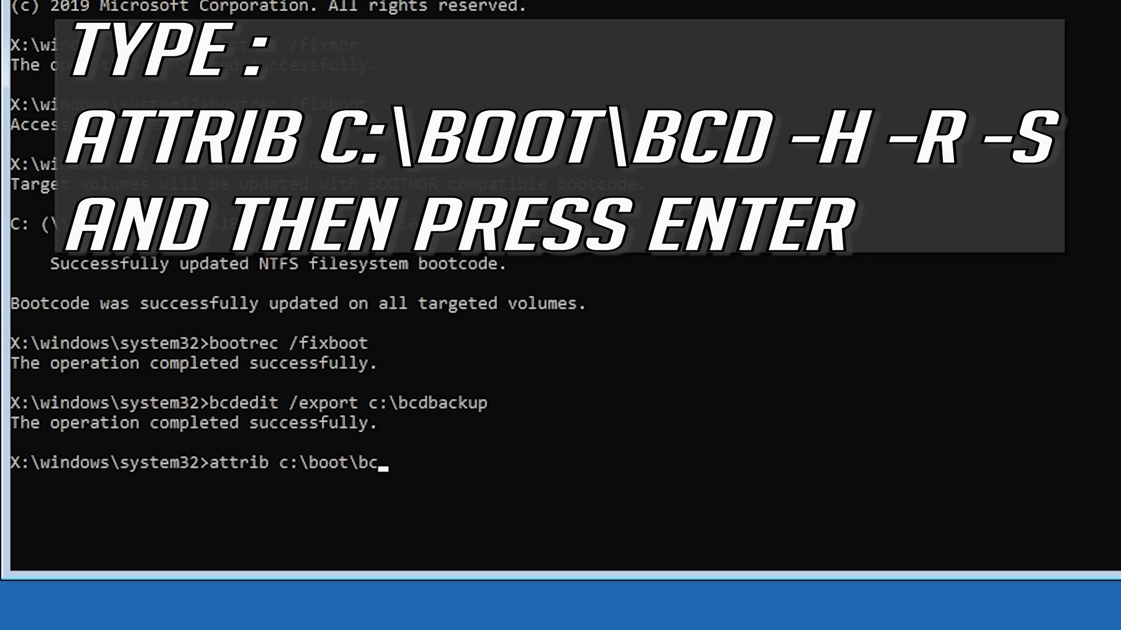
text(d)
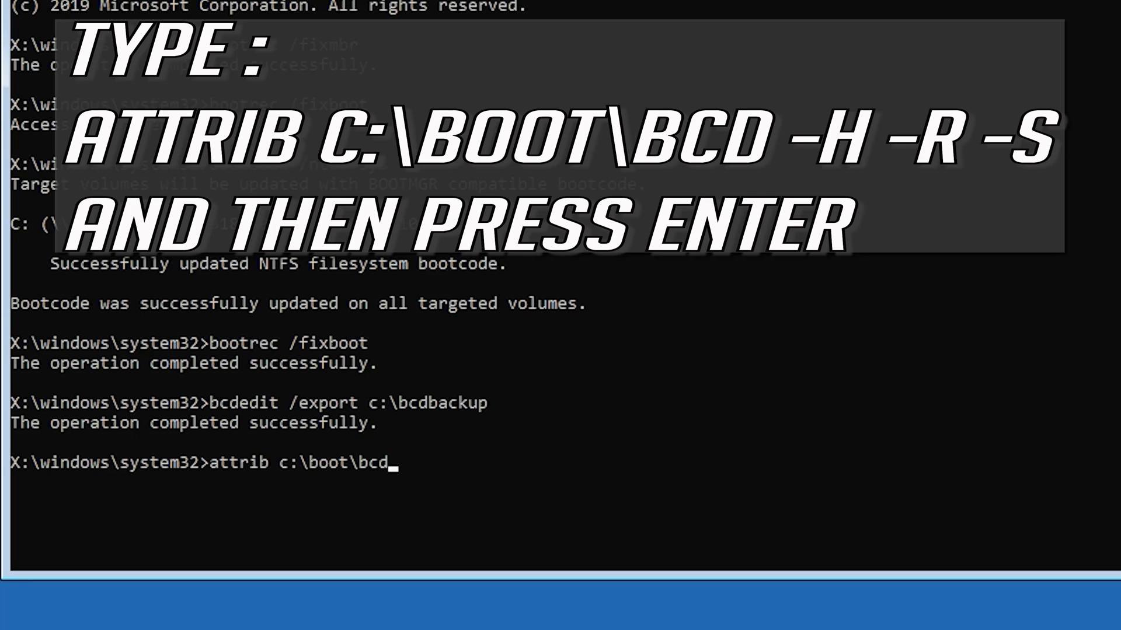
text(-h)
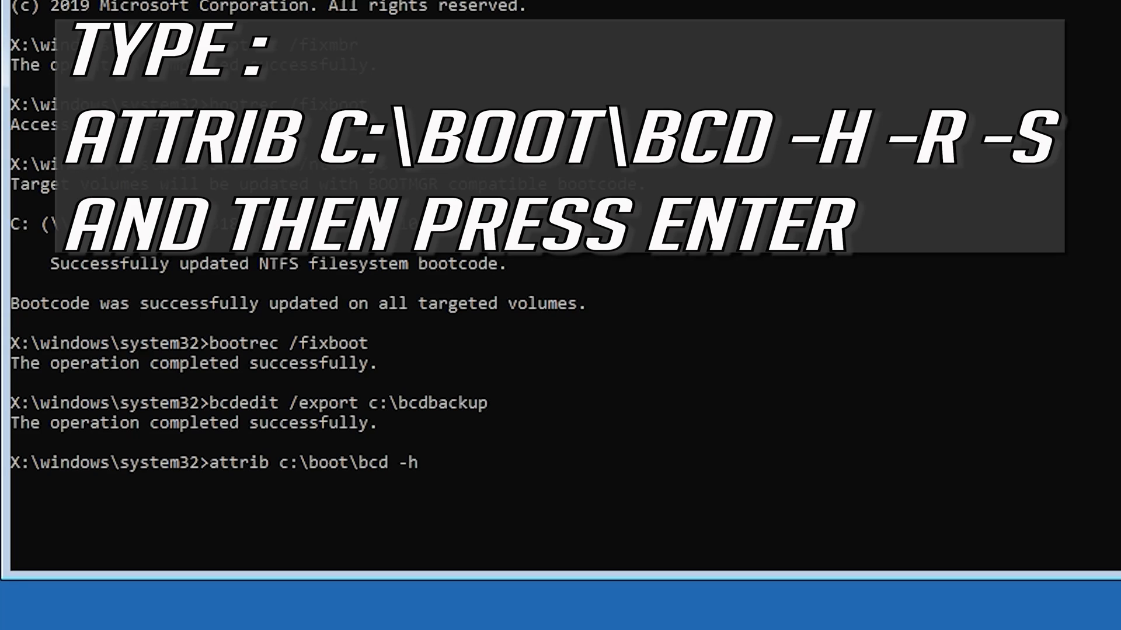
text(-)
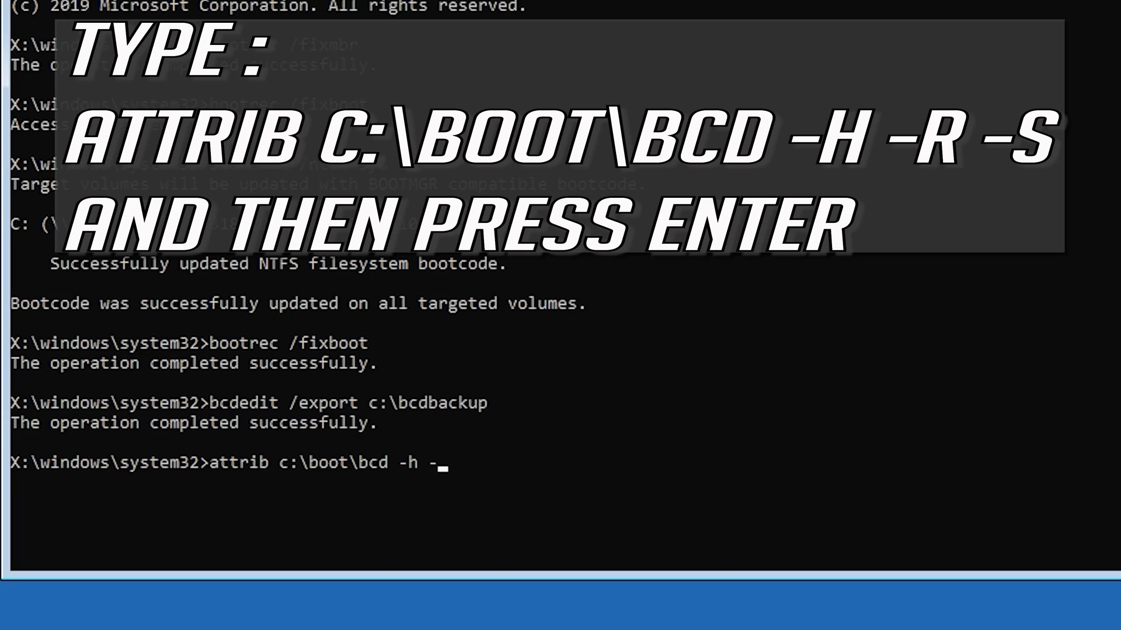
text(r -s)
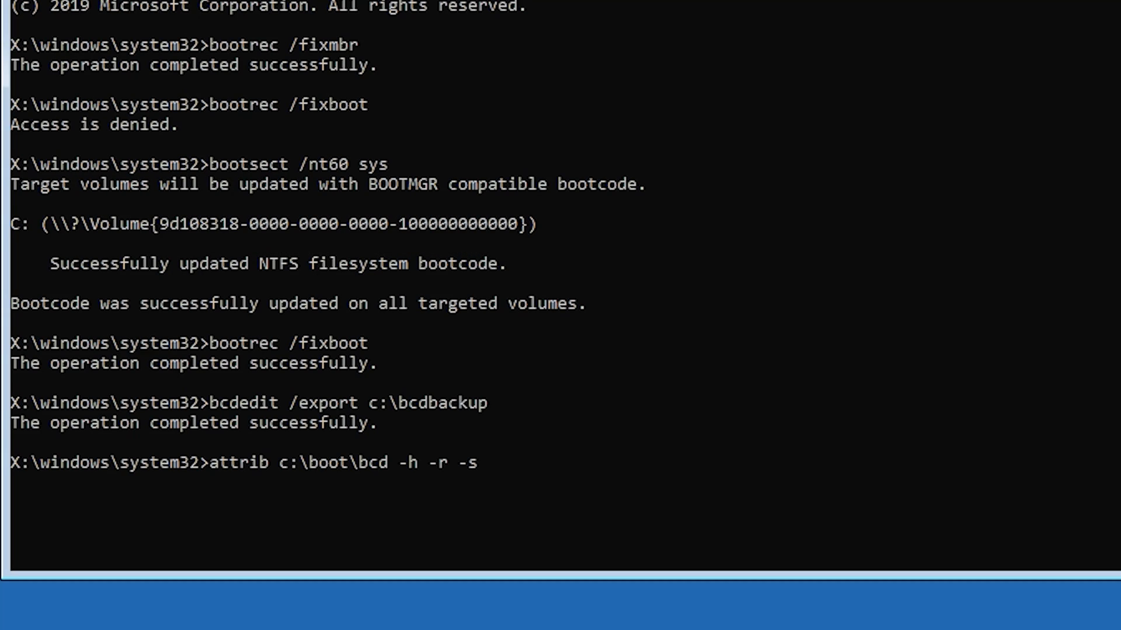
Run the attrib command to clear the hidden, read-only and system attributes on c:\boot\bcd.
key(enter)
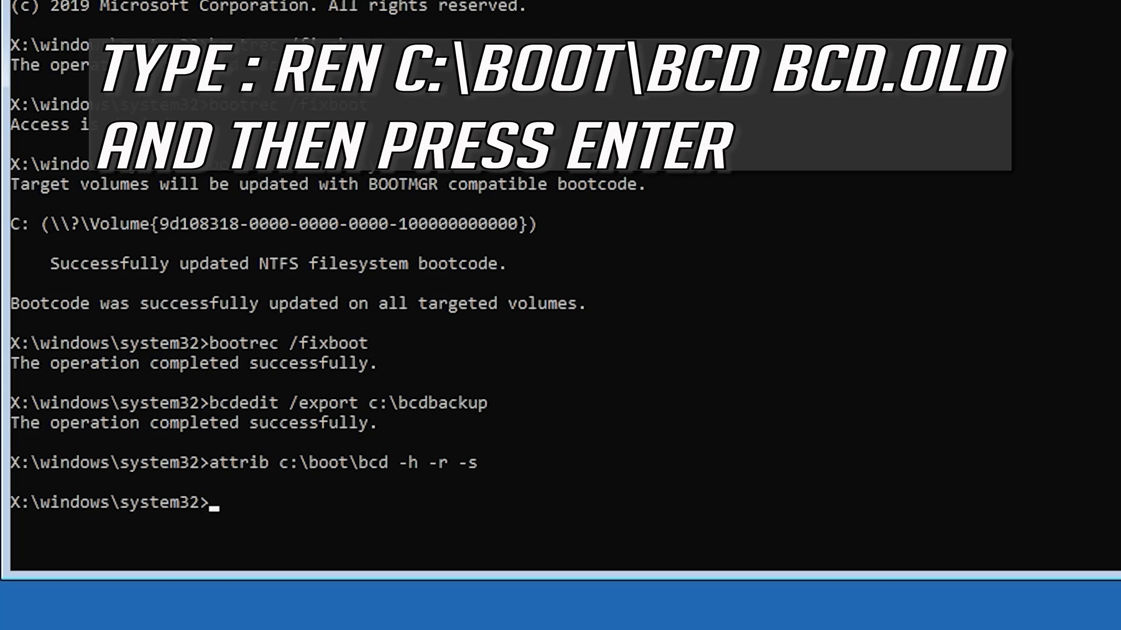
Rename c:\boot\bcd to bcd.old with the ren command.
text(ren)
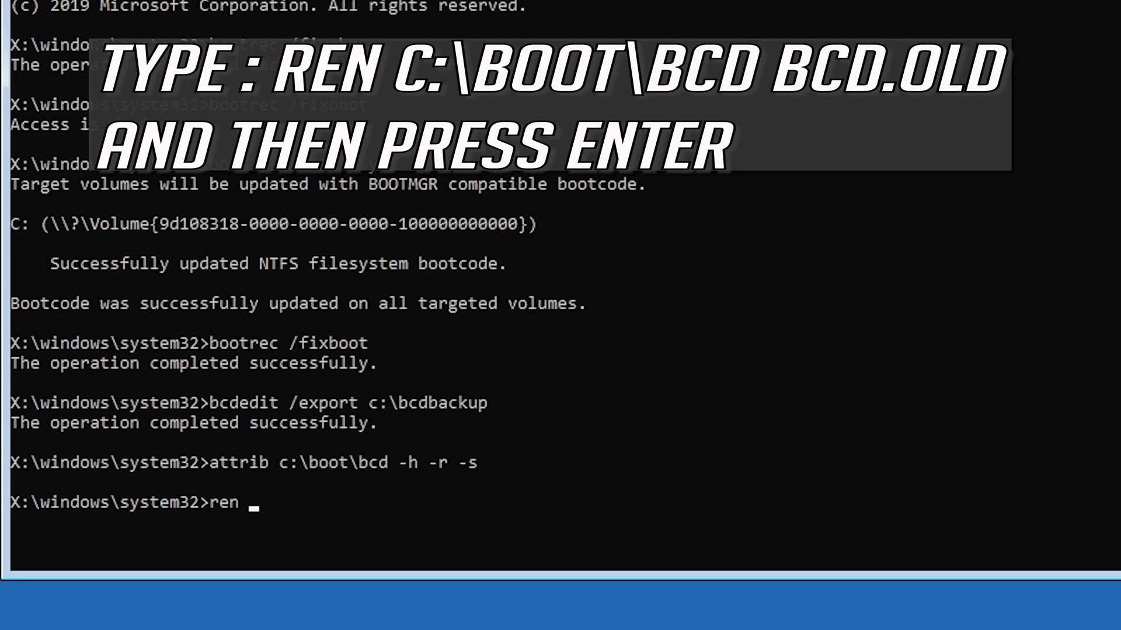
text(c:)
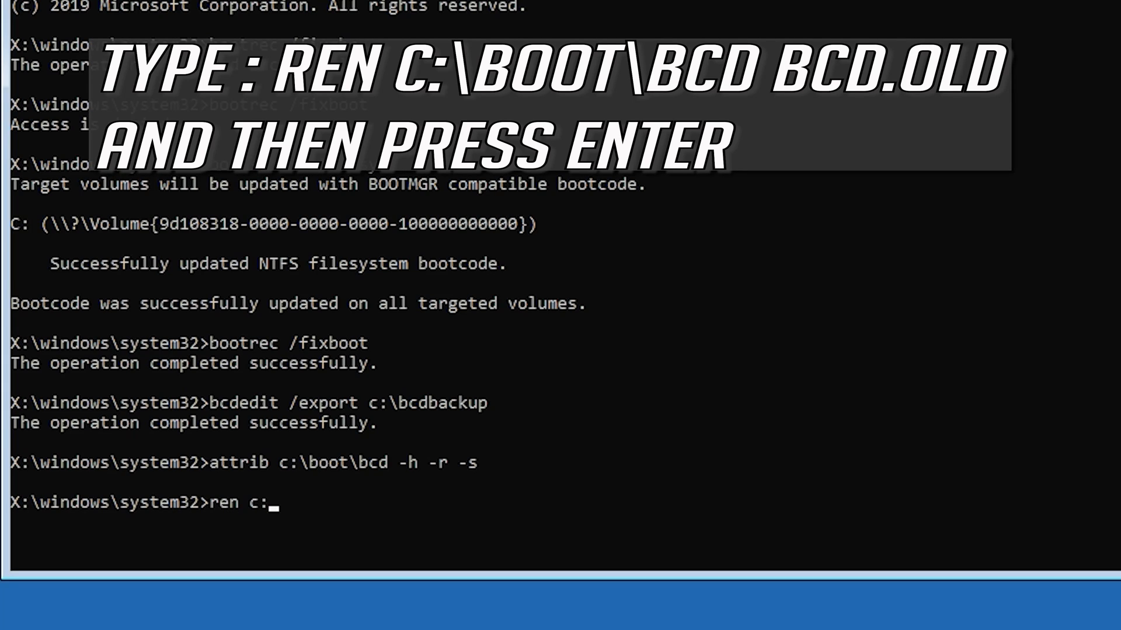
text(\)
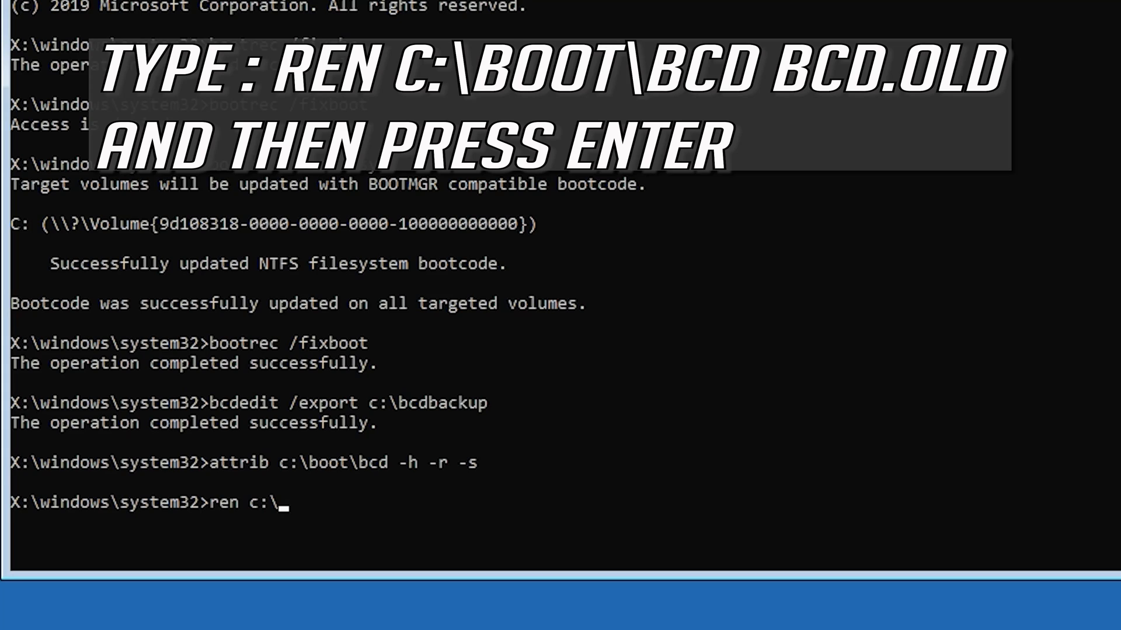
text(boot)
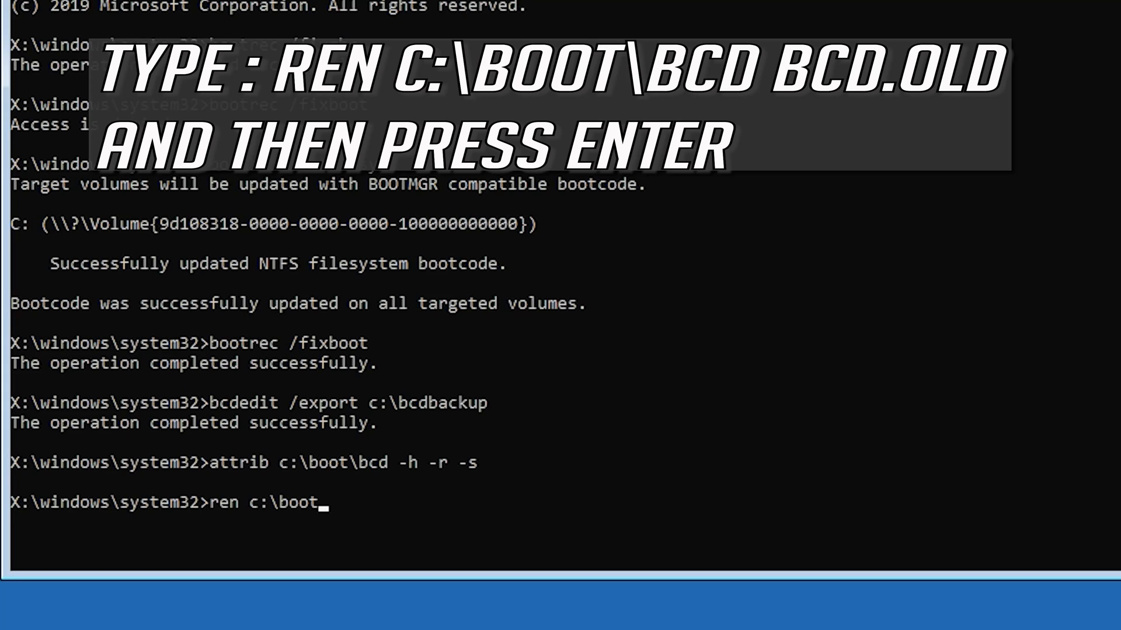
text(\b)
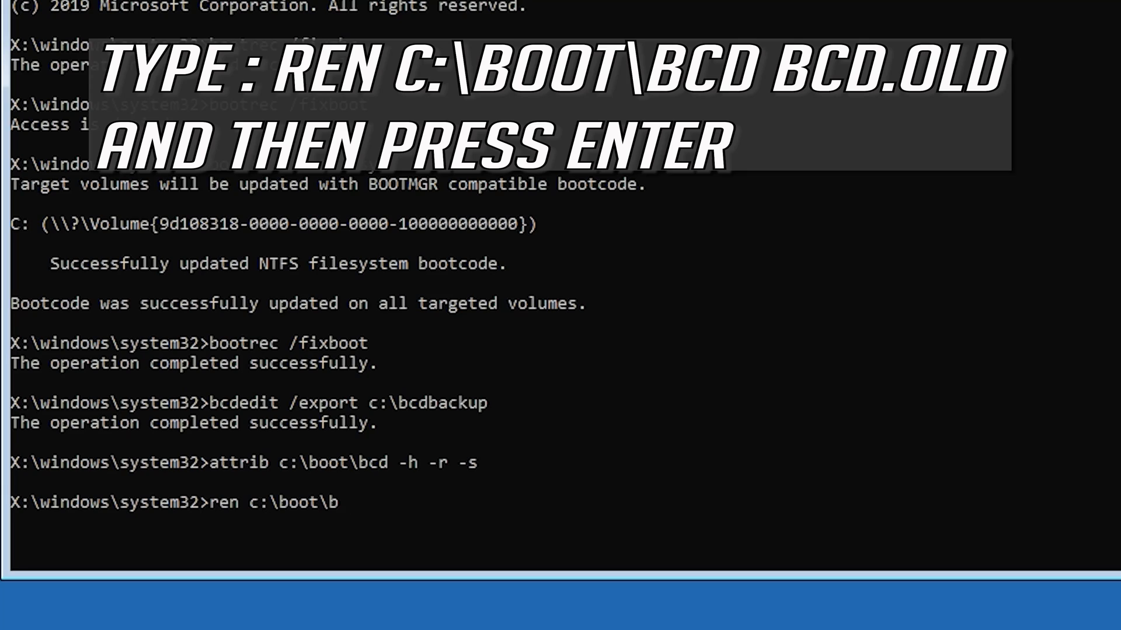
text(cd)
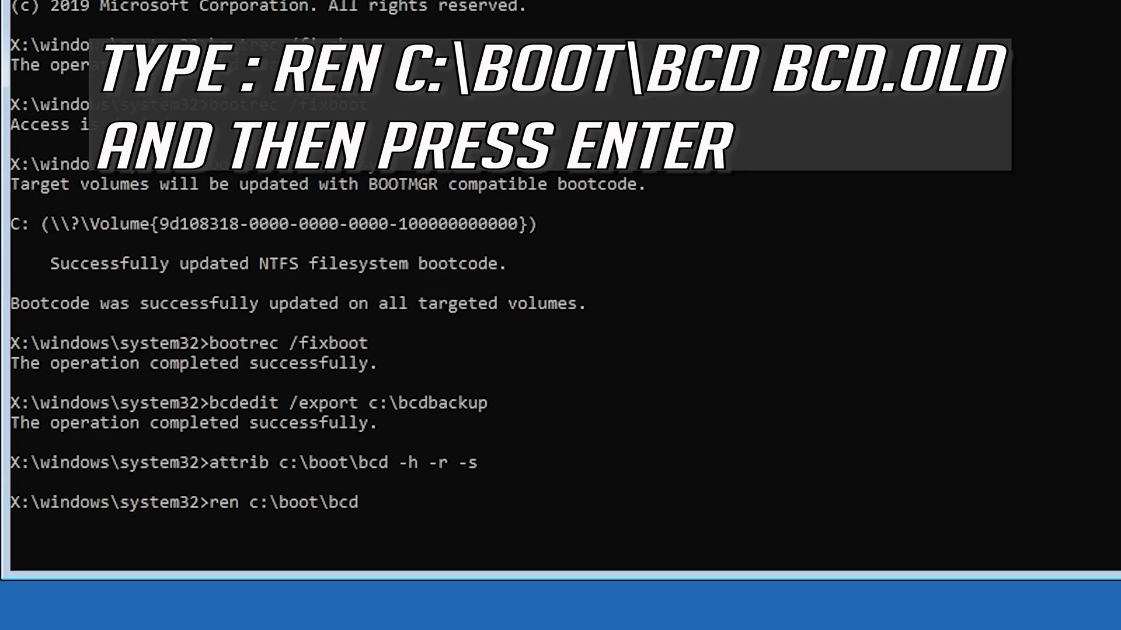
text(bcd.old)
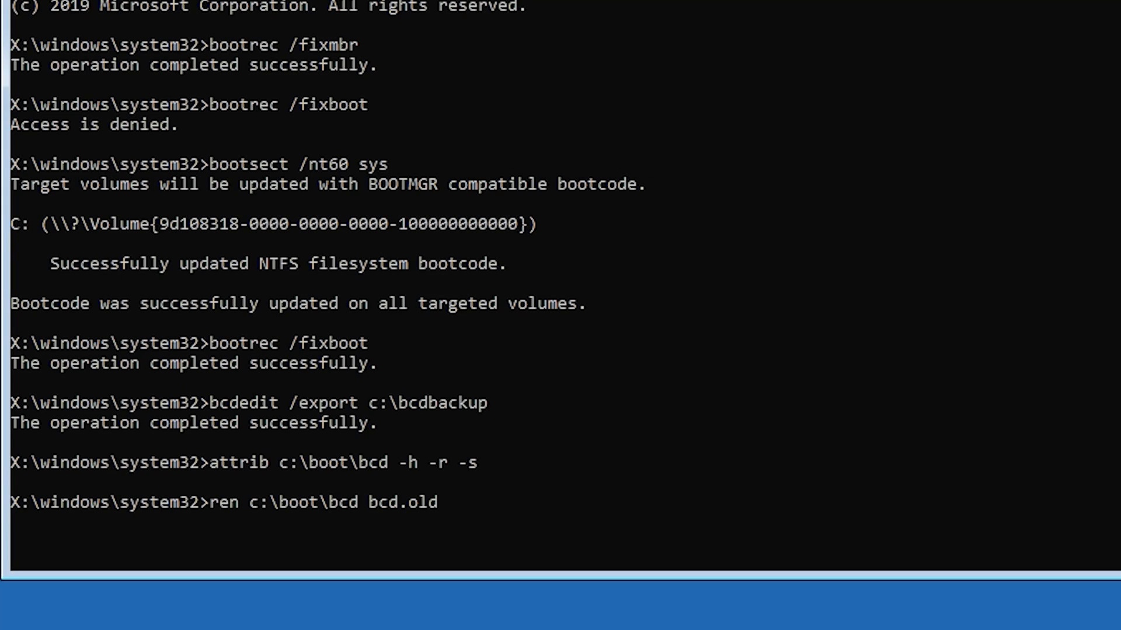
key(enter)
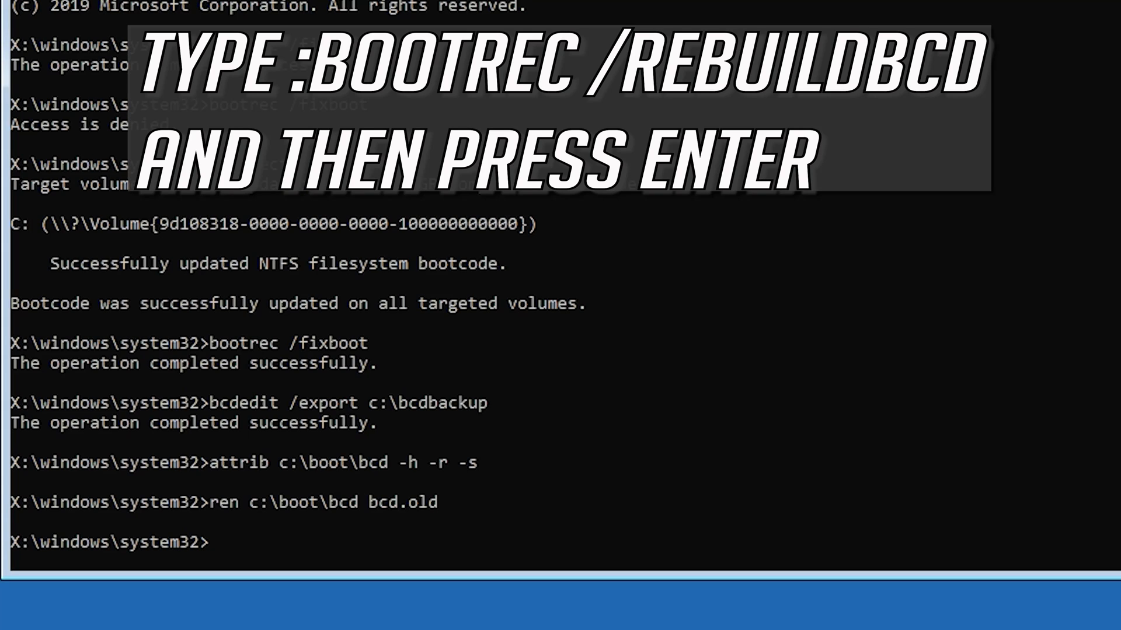
Run bootrec /rebuildbcd to scan for Windows installations.
text(b)
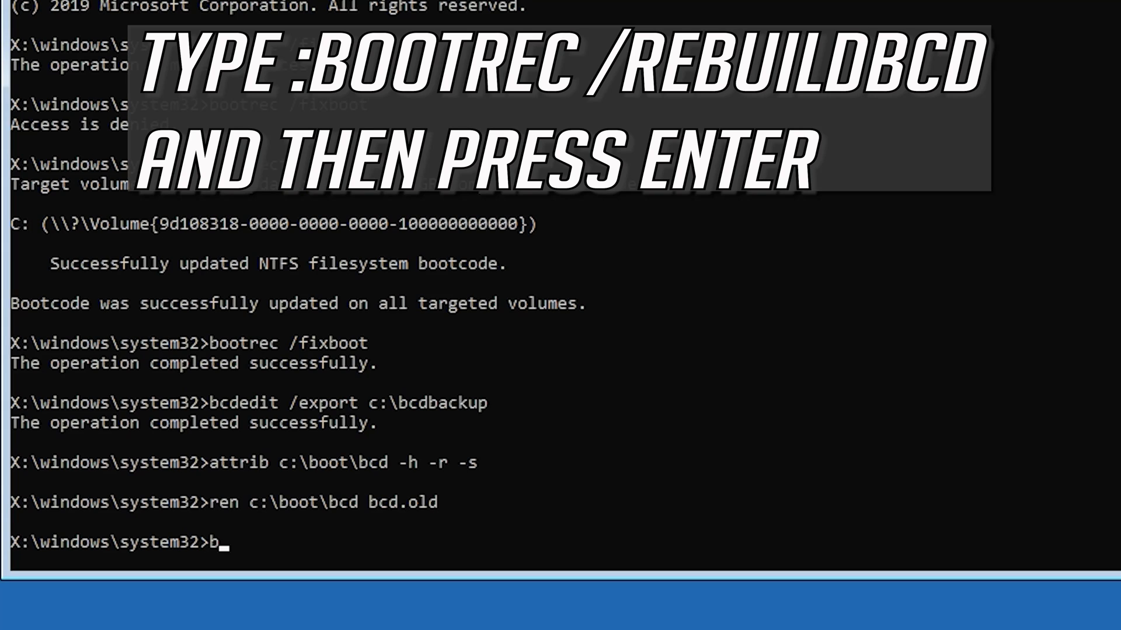
text(ootrec)
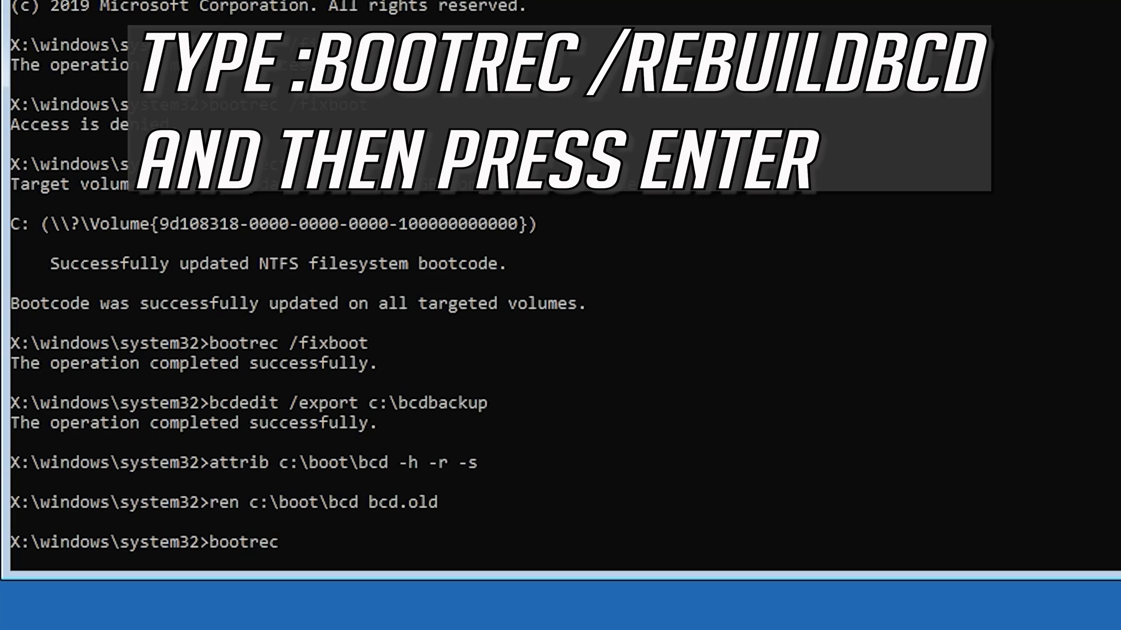
text(/)
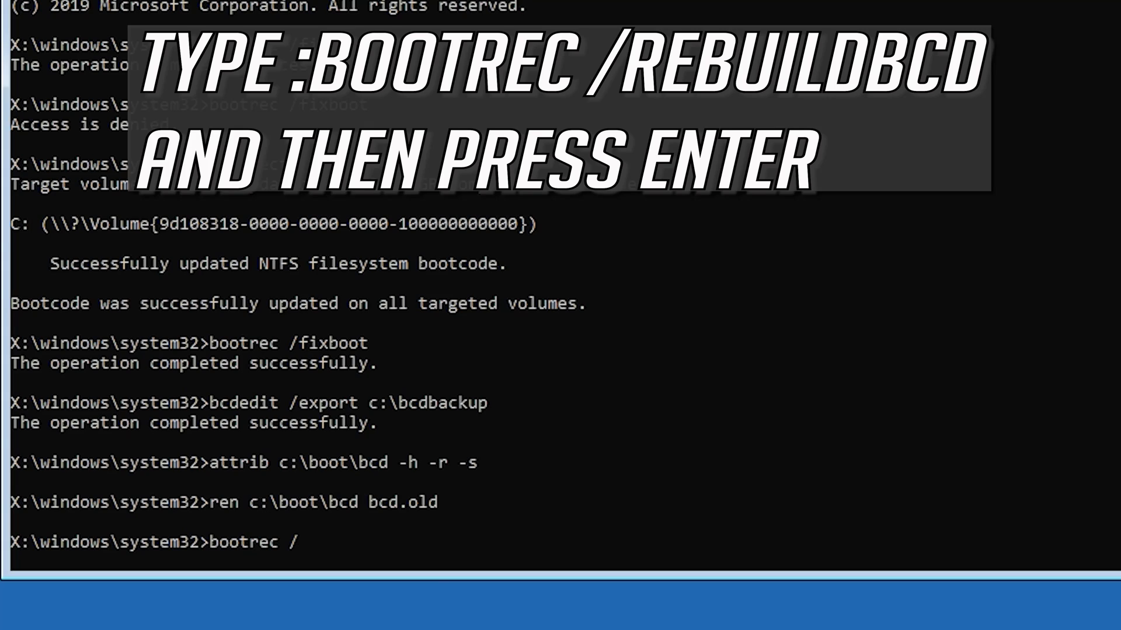
text(re)
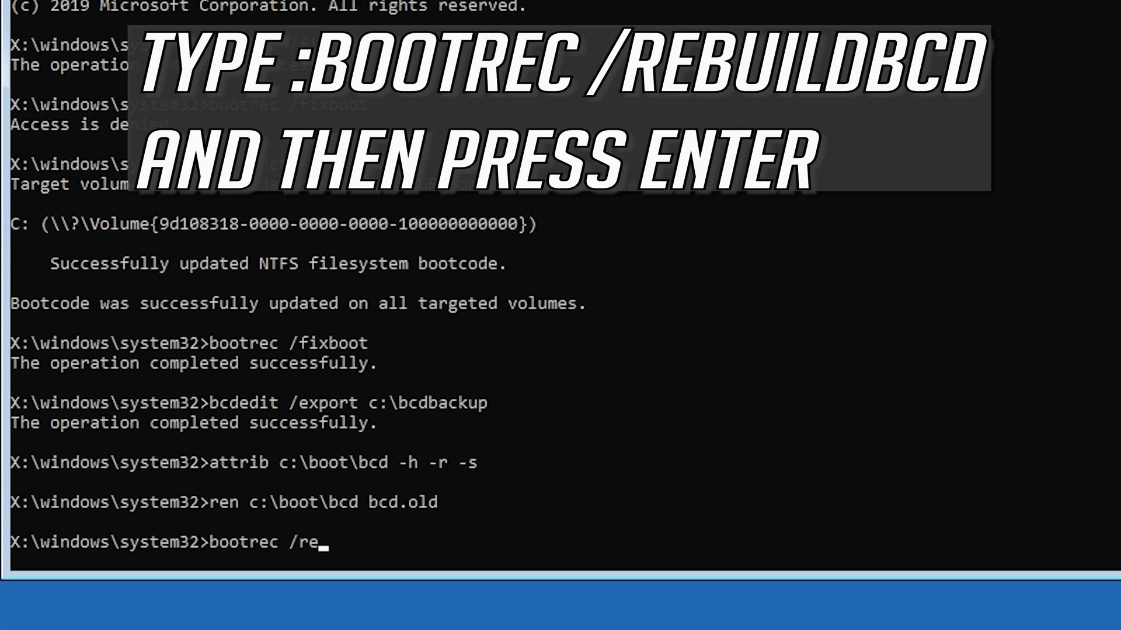
text(build)
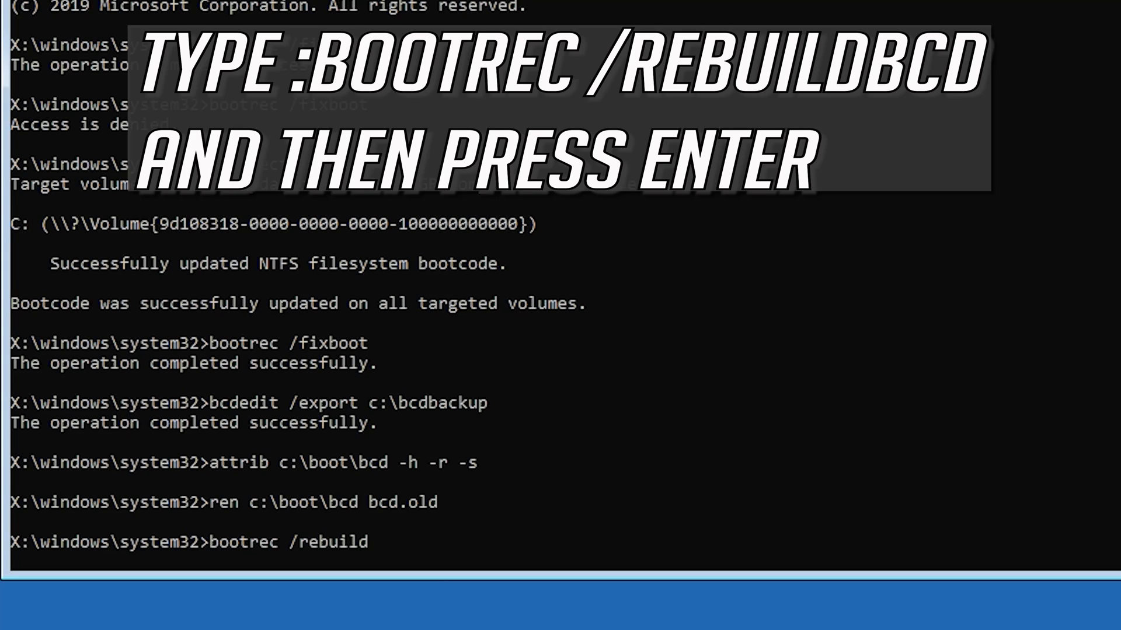
text(bcd)
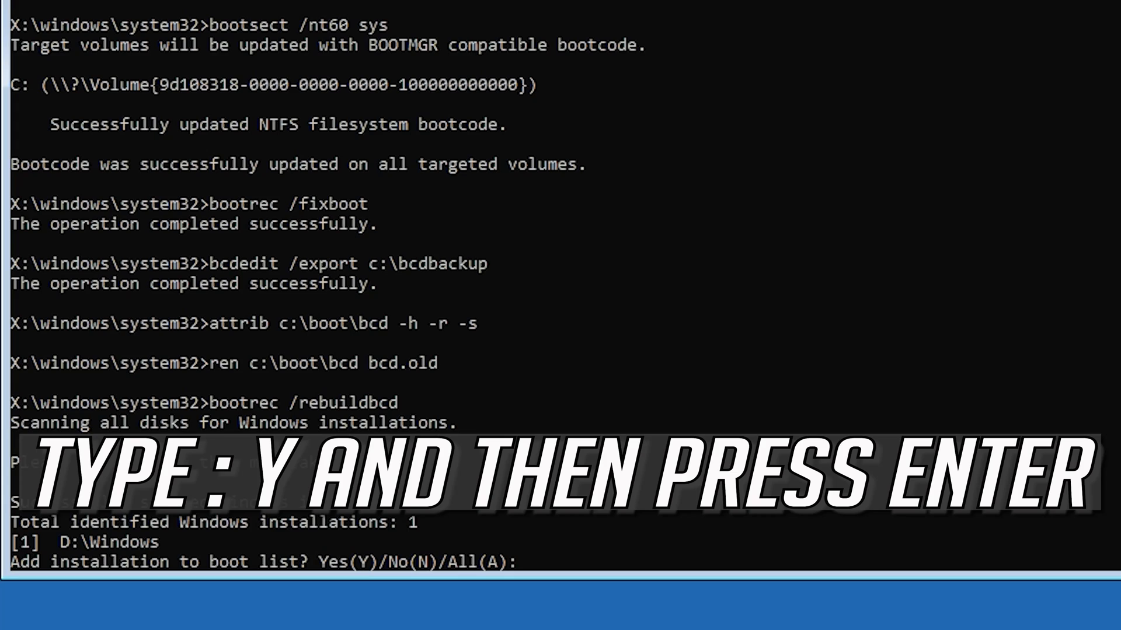
Answer y to add the found D:\Windows installation, then begin typing exit.
text(y)
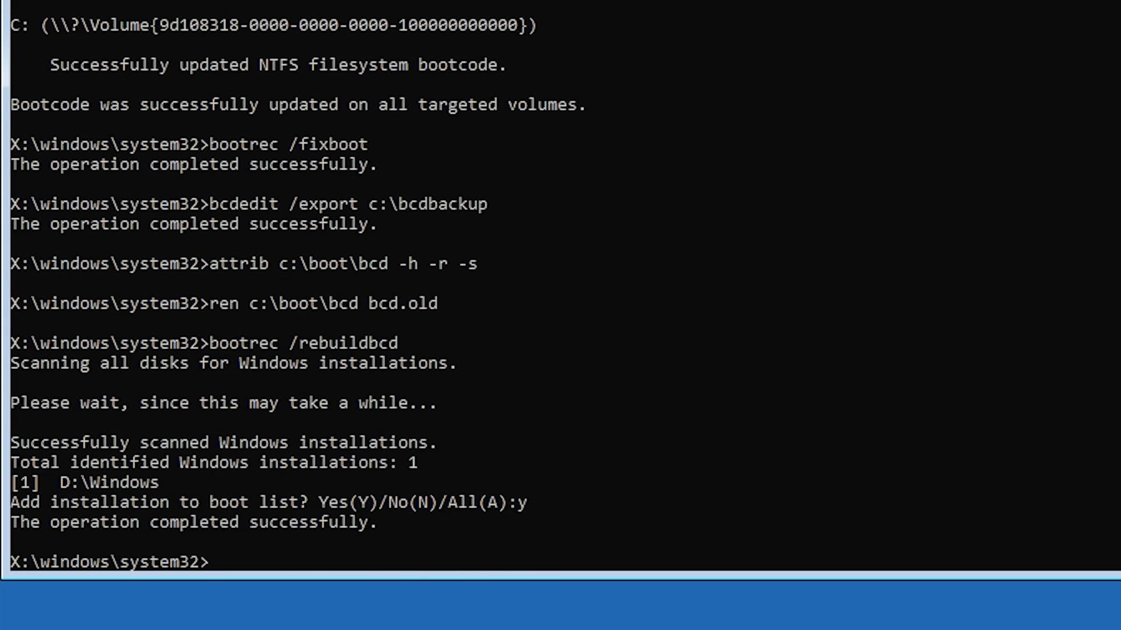
text(exit)
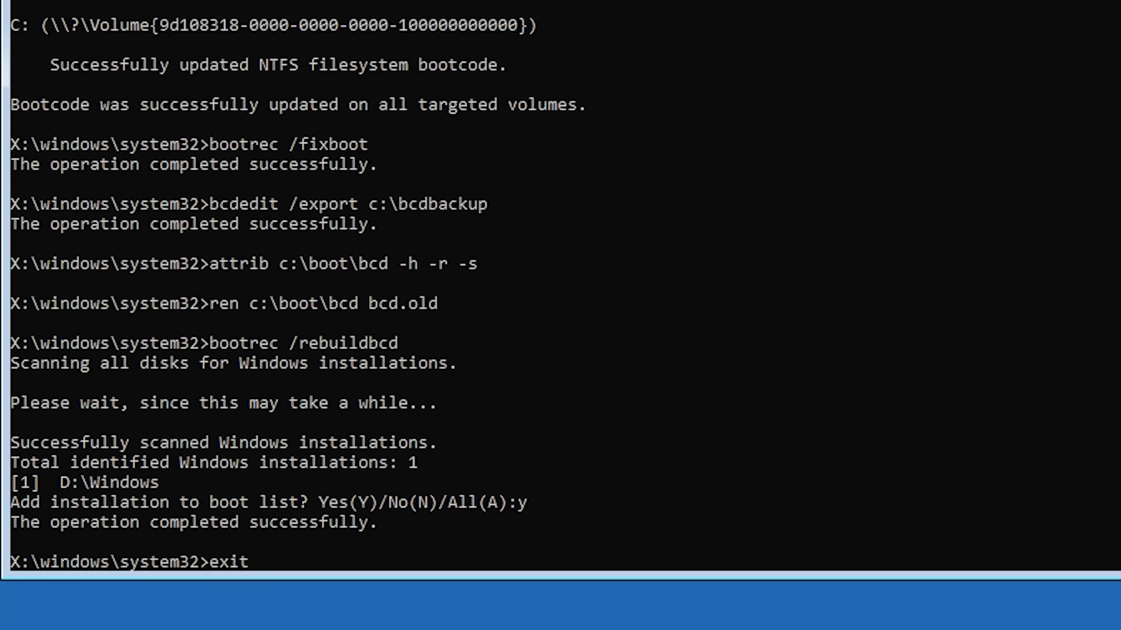
Exit the command prompt, returning to the Choose an option recovery screen.
key(enter)
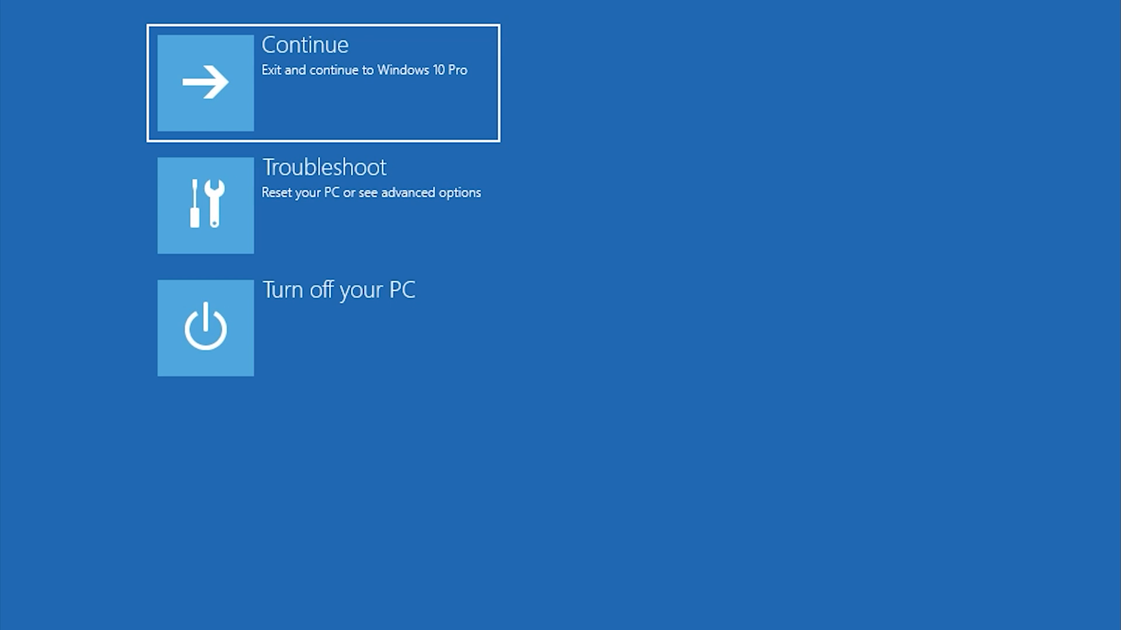
mouse_move(514, 64)
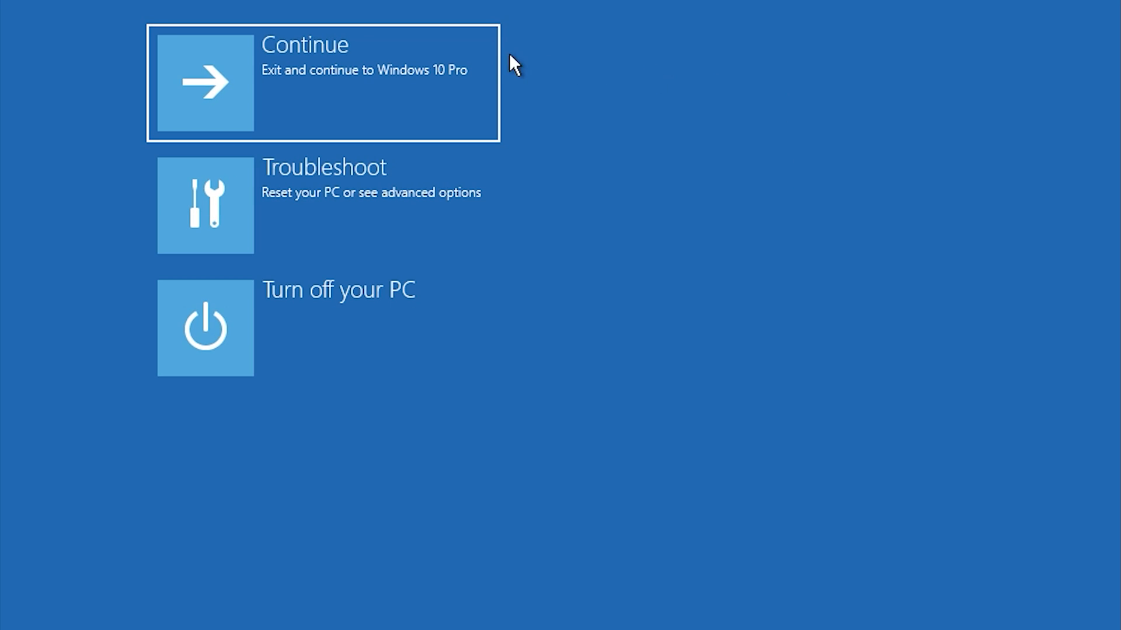
mouse_move(375, 75)
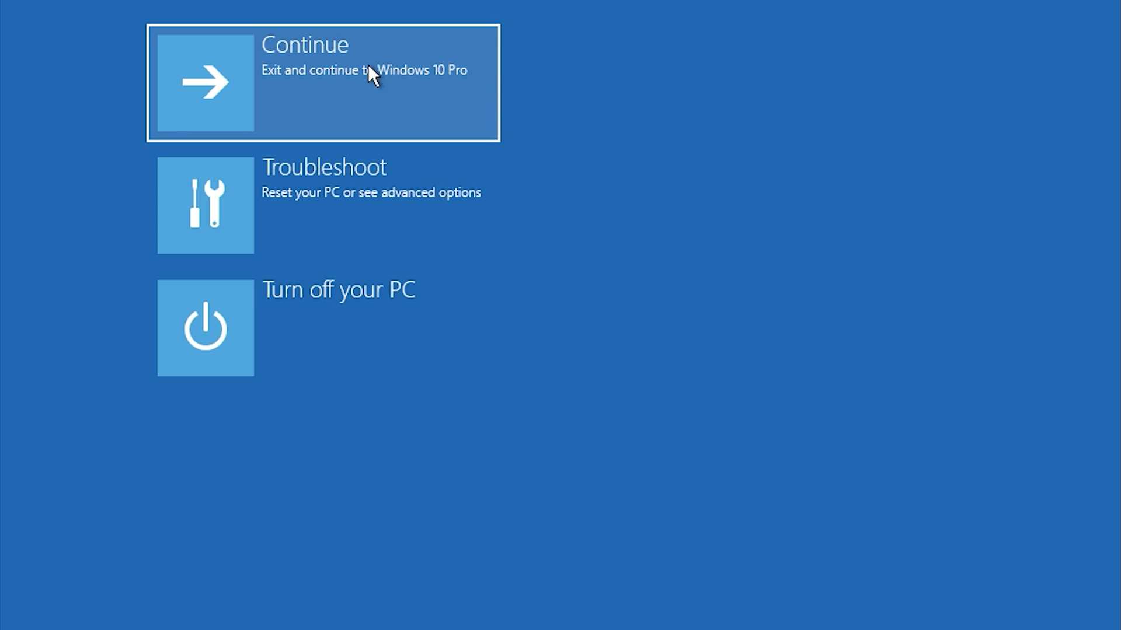
mouse_move(392, 85)
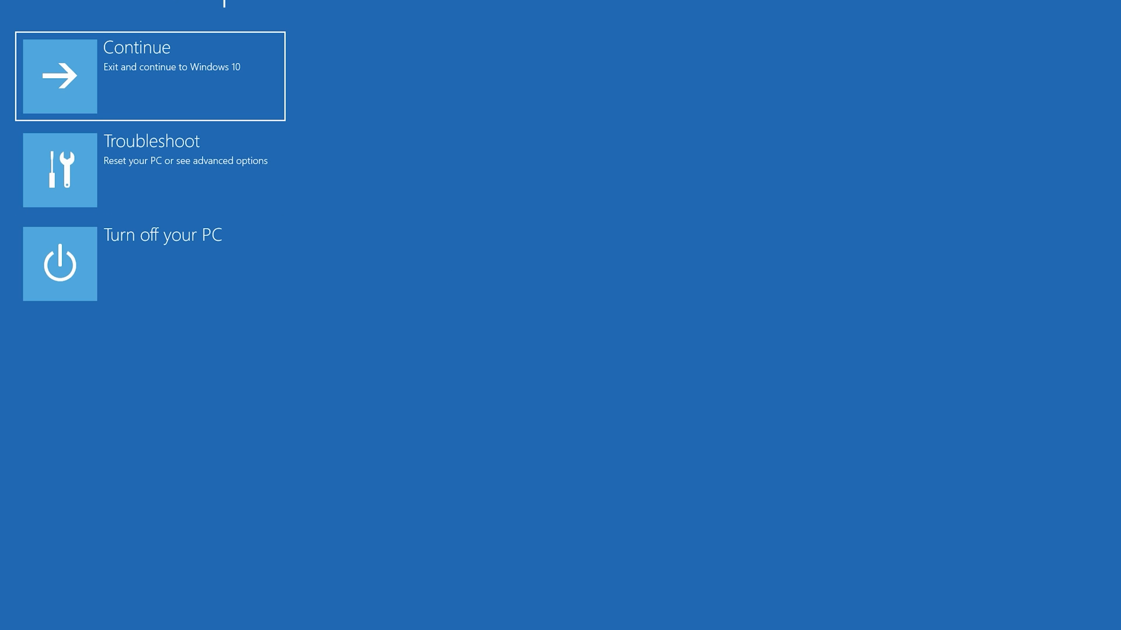
mouse_move(147, 187)
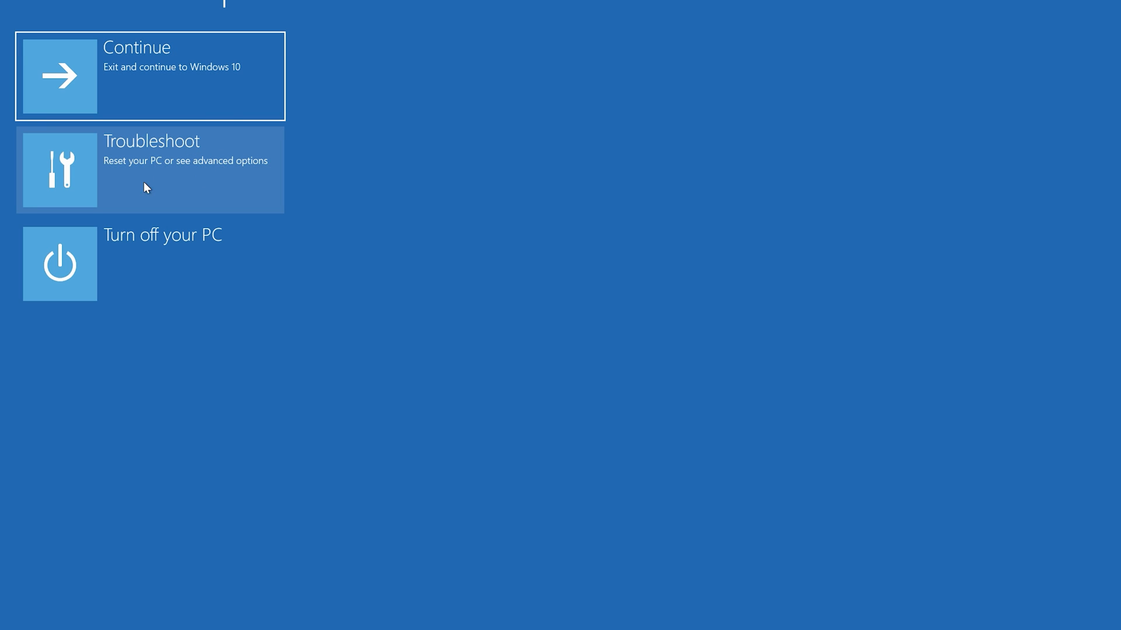
mouse_move(158, 185)
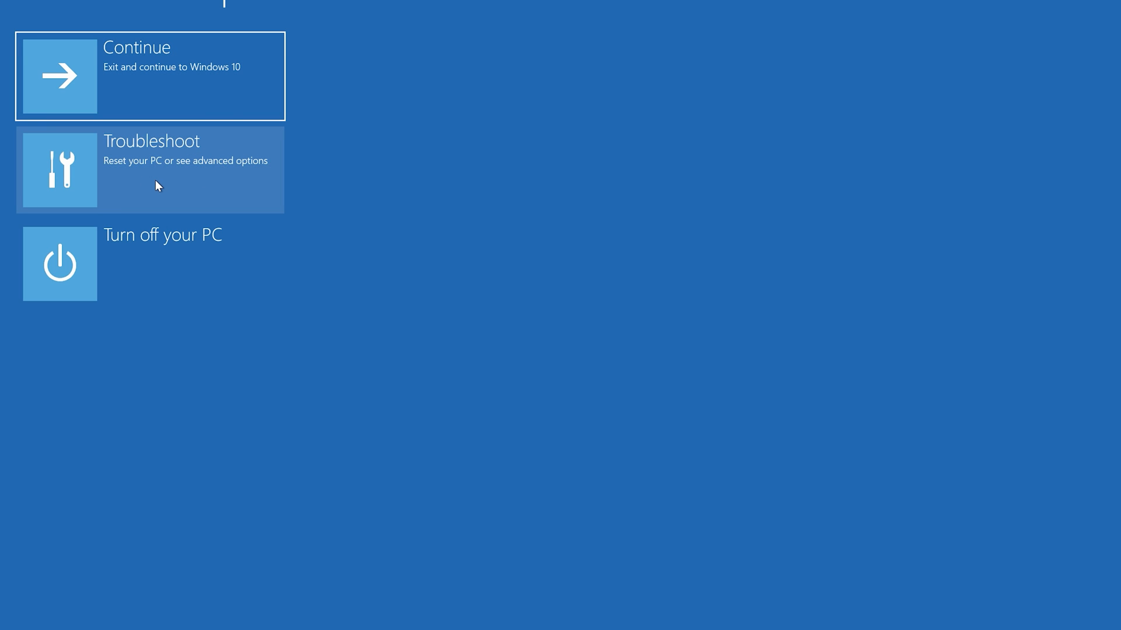
Navigate Troubleshoot > Advanced options to reach the System Restore tool.
click(150, 171)
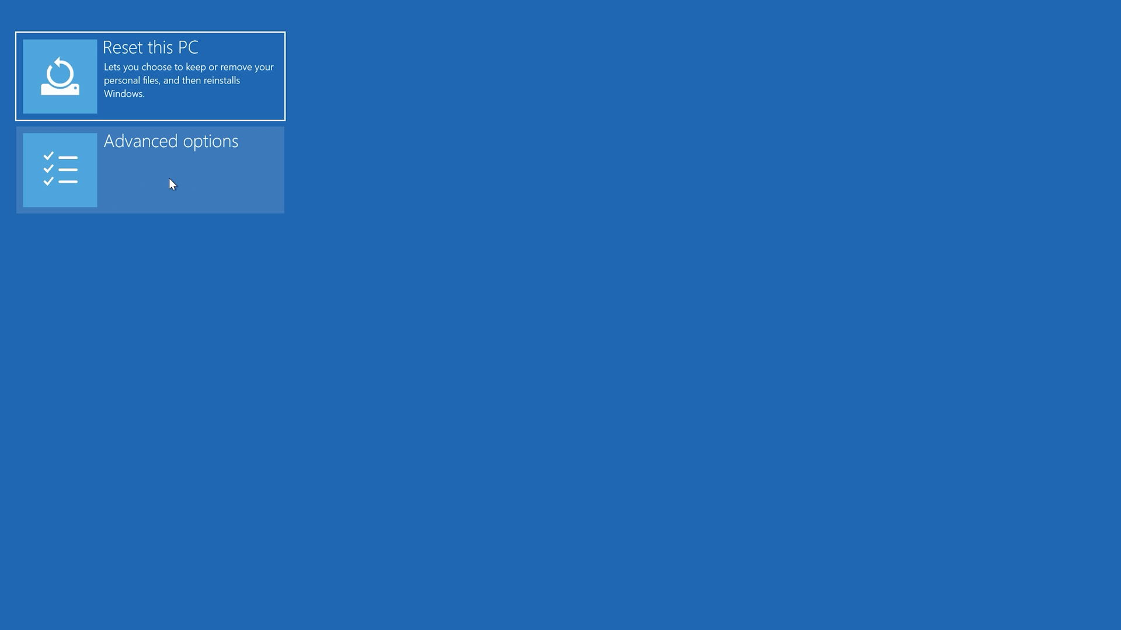
click(149, 169)
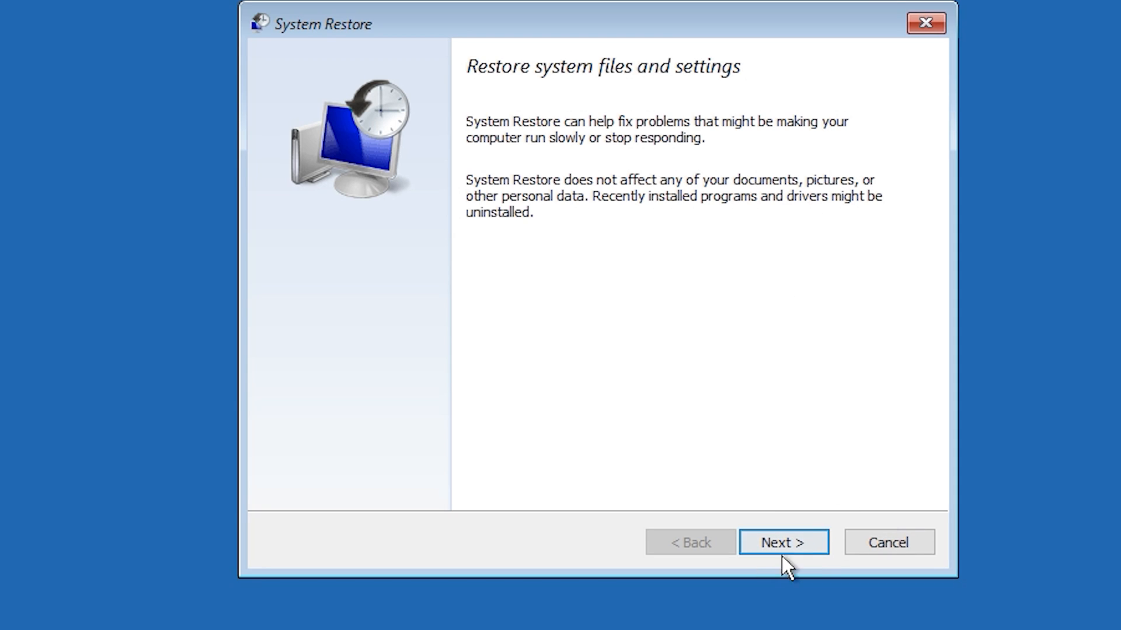
Move past the System Restore intro and select the 1/10/2020 12:21:42 AM manual restore point.
click(782, 542)
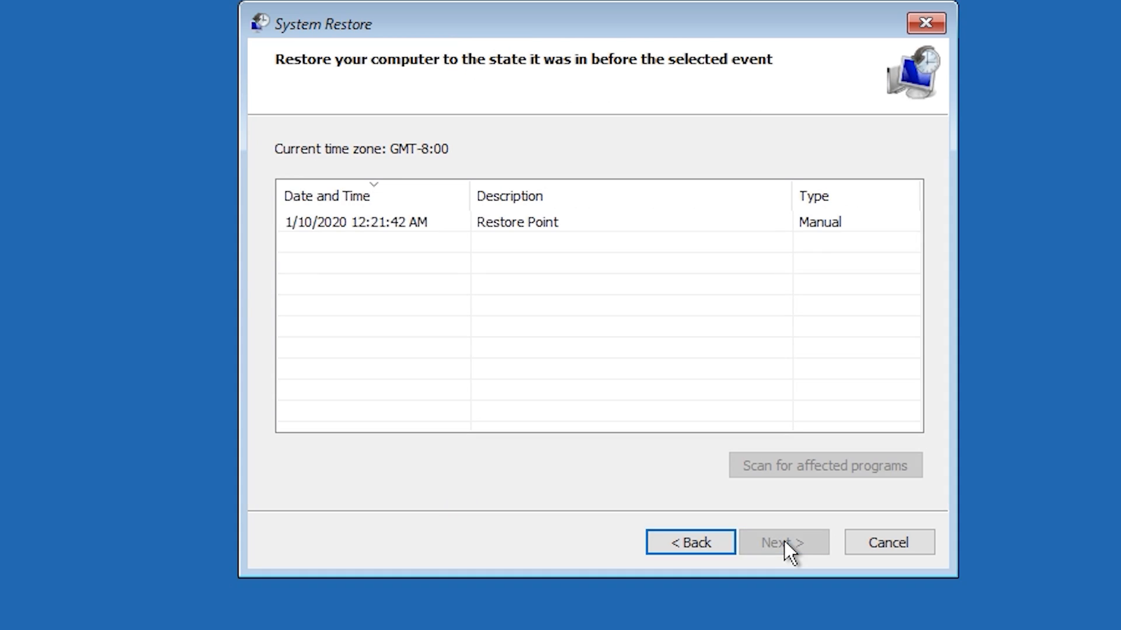
mouse_move(391, 260)
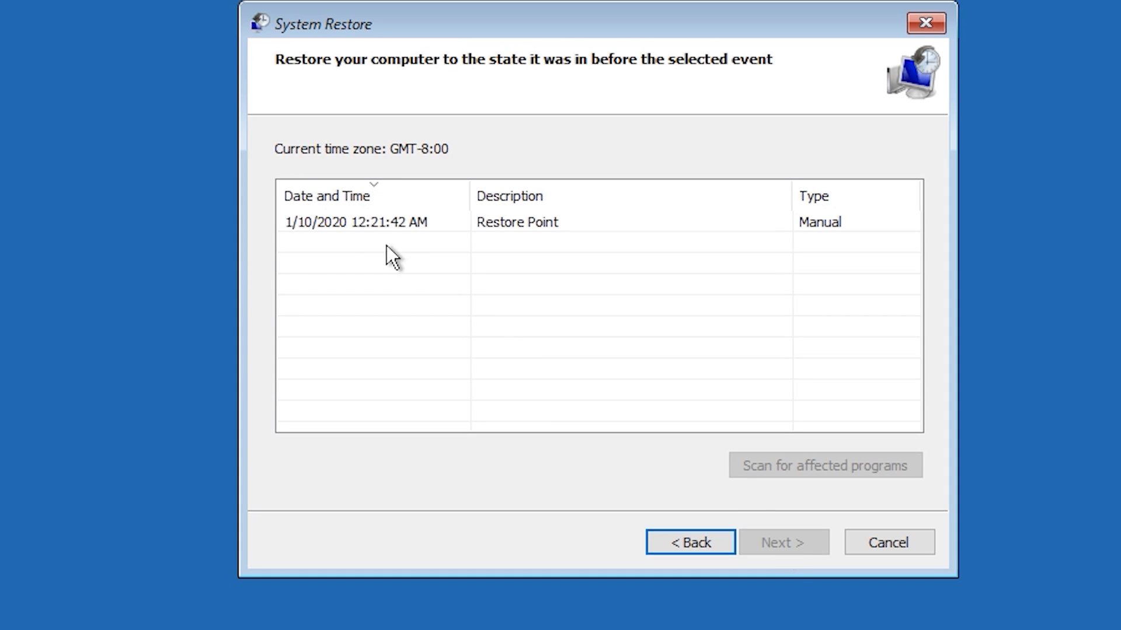
click(355, 222)
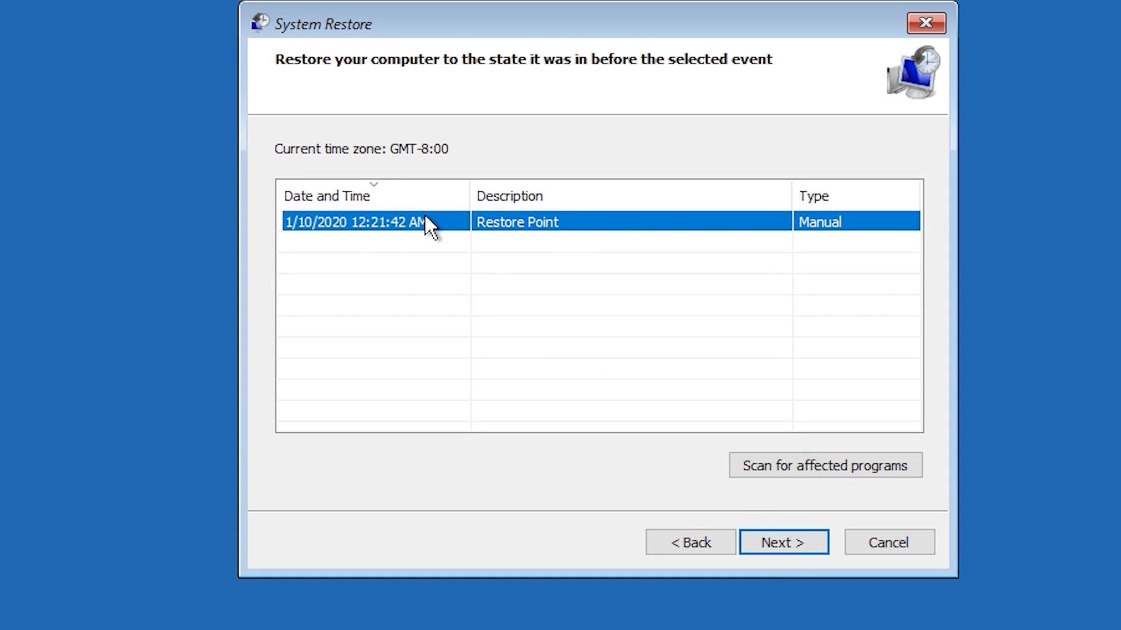
mouse_move(778, 263)
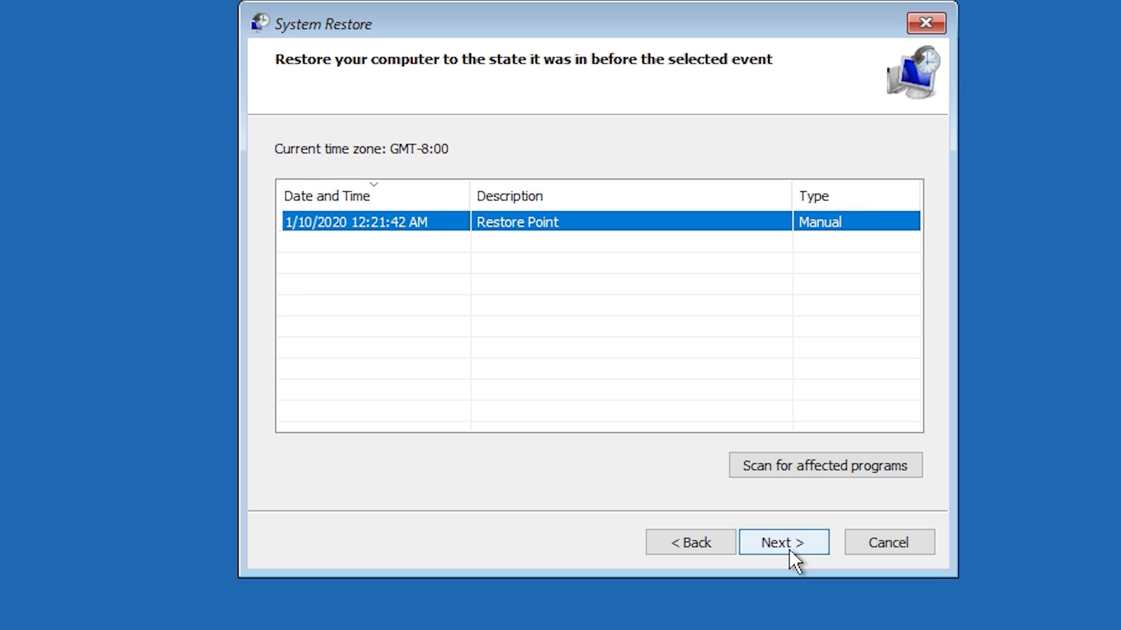
Confirm the 1/10/2020 restore point, finish the wizard and accept the warning to start restoring.
click(783, 542)
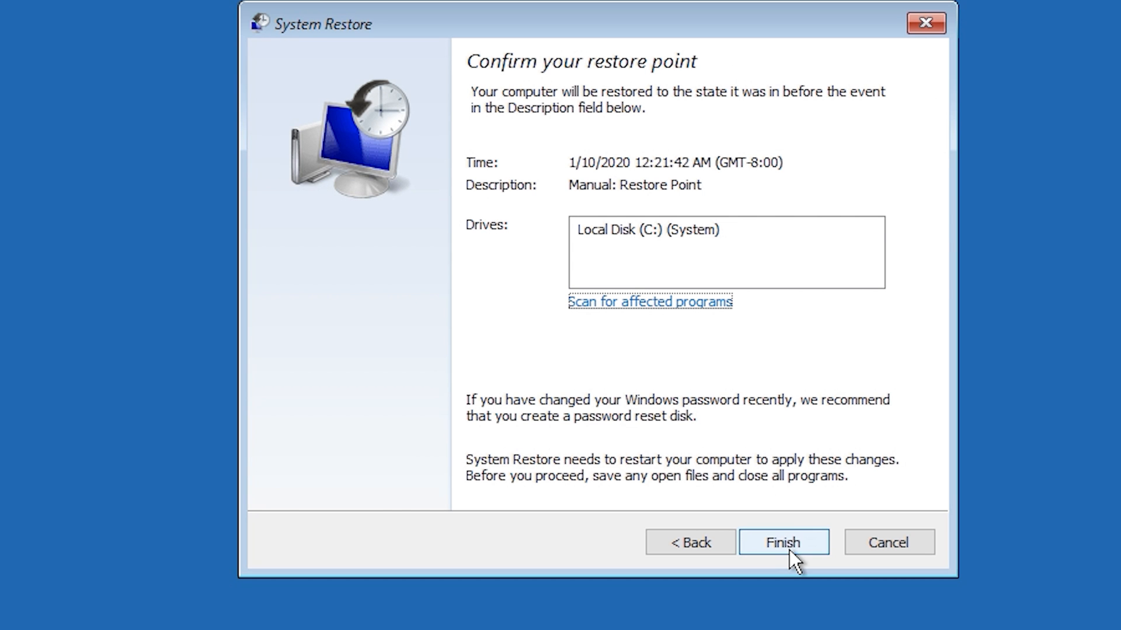
mouse_move(788, 584)
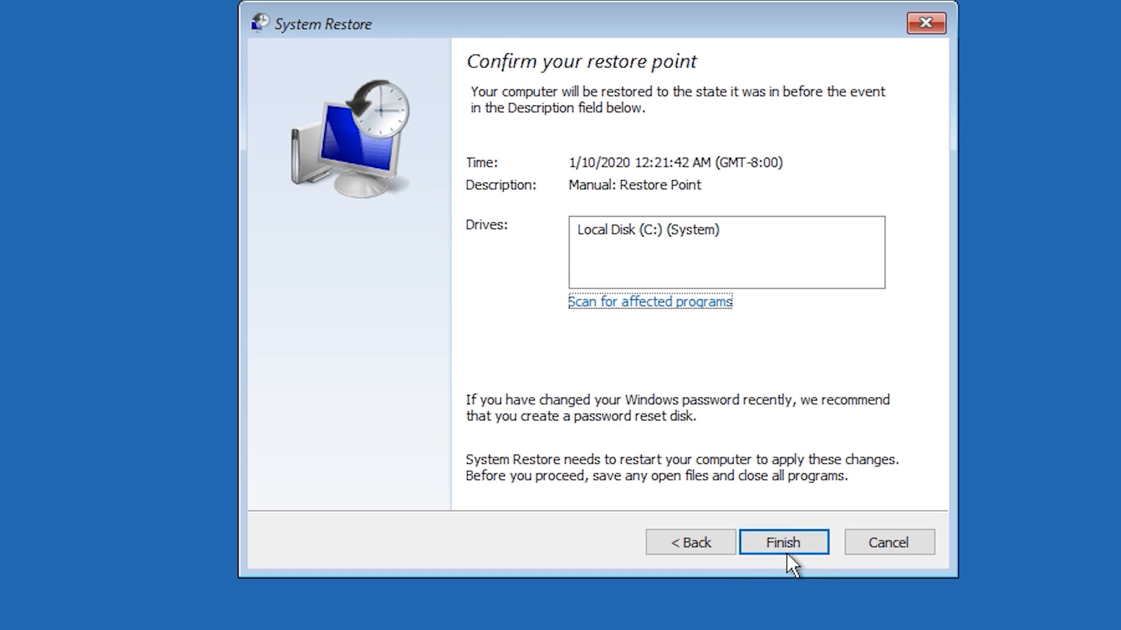
click(782, 542)
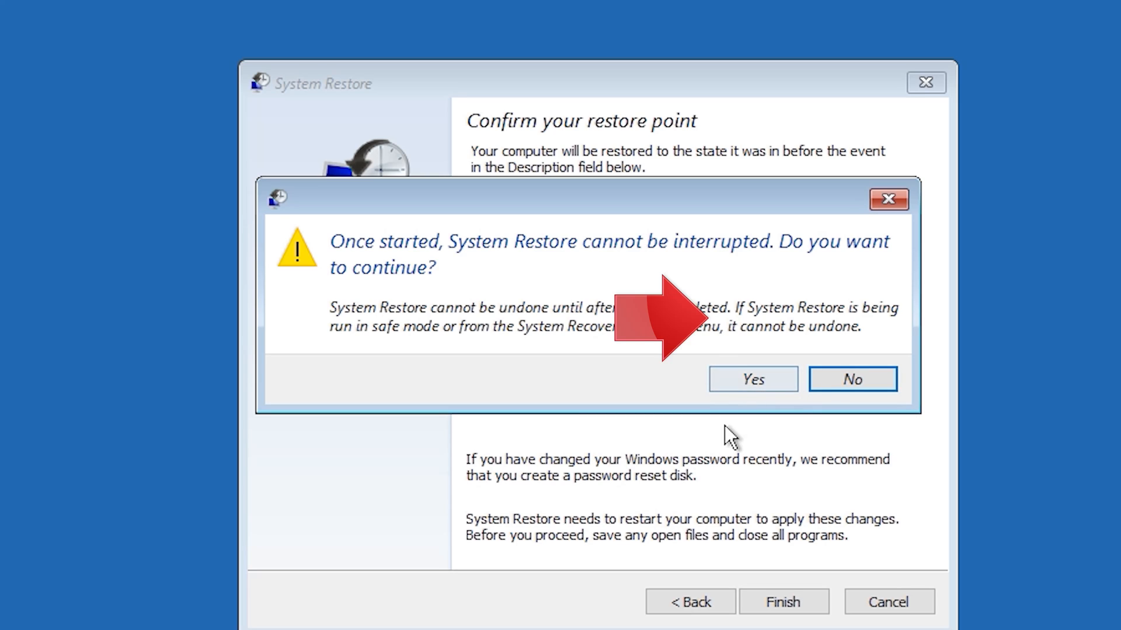
click(752, 378)
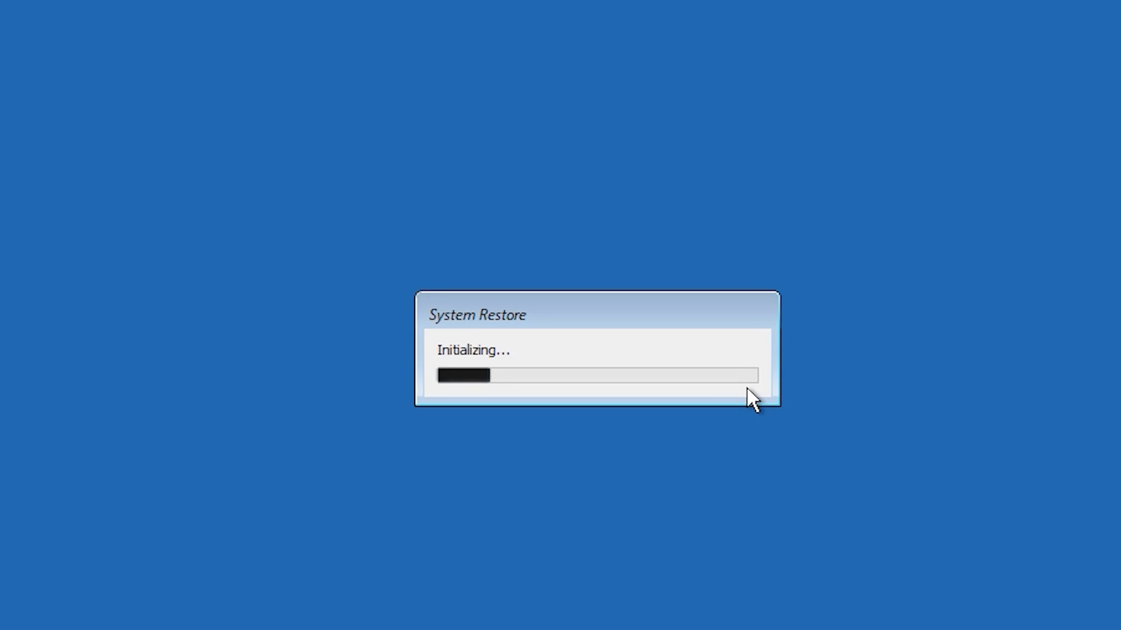